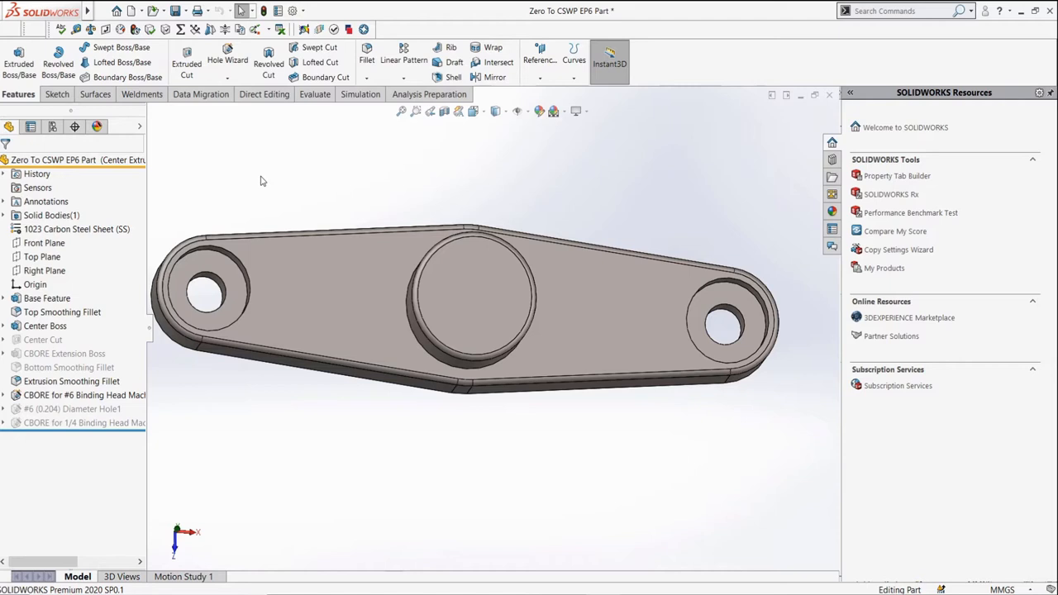
Activate Center Cut No Holes from the ConfigurationManager, then abandon adding a new configuration
{"action": "left_click", "coordinate": [53, 126]}
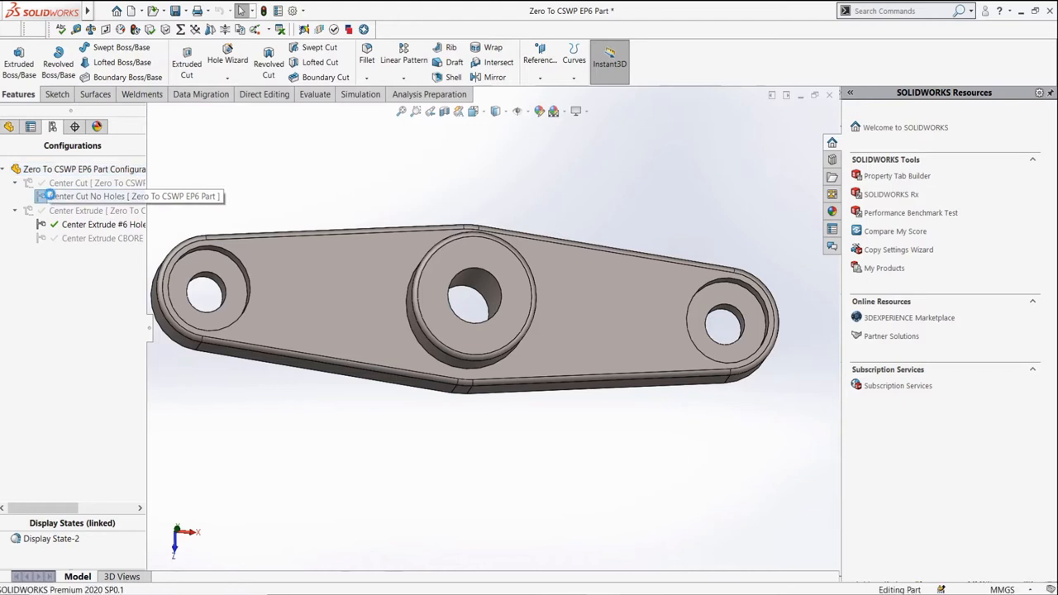
{"action": "double_click", "coordinate": [100, 195]}
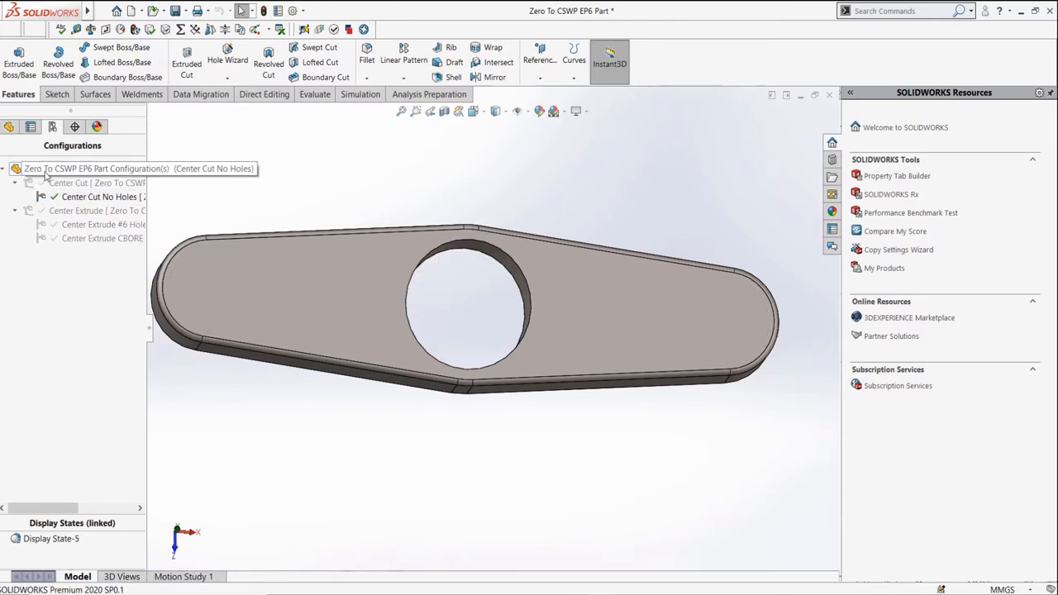
{"action": "right_click", "coordinate": [75, 169]}
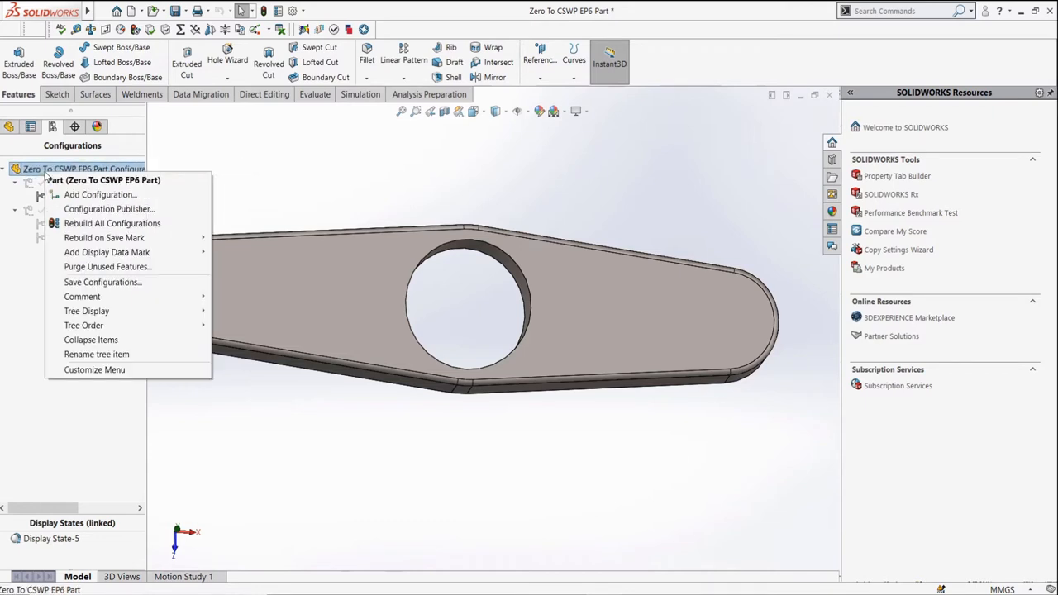
{"action": "left_click", "coordinate": [100, 195]}
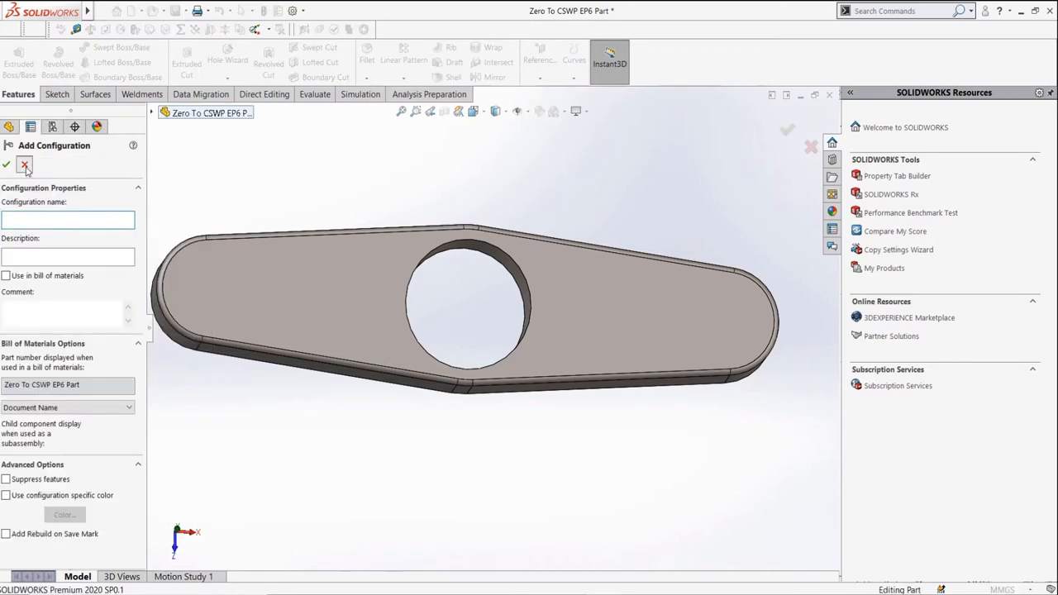
{"action": "left_click", "coordinate": [23, 165]}
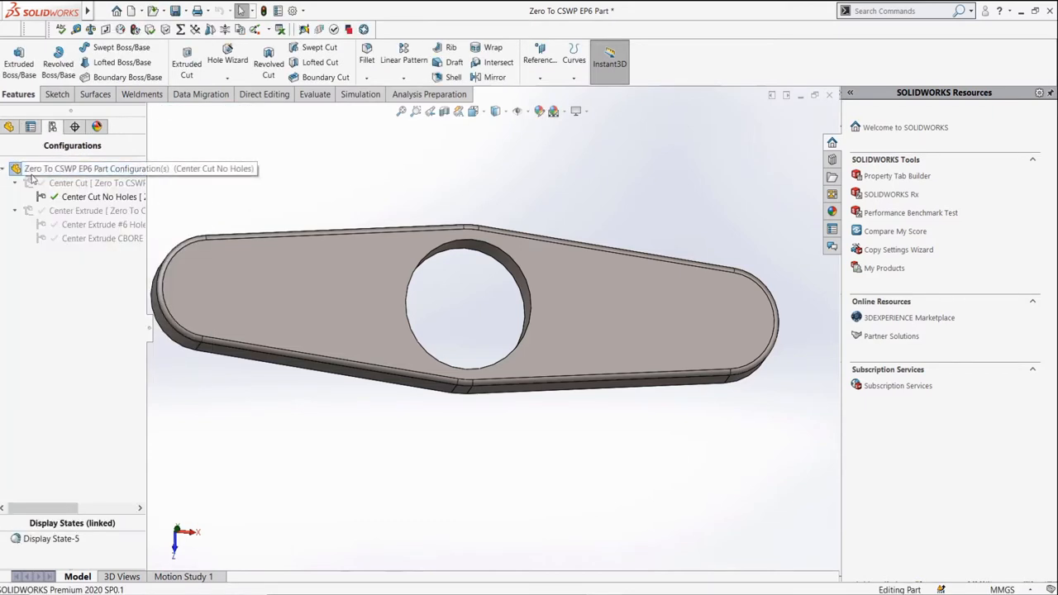
{"action": "right_click", "coordinate": [80, 181]}
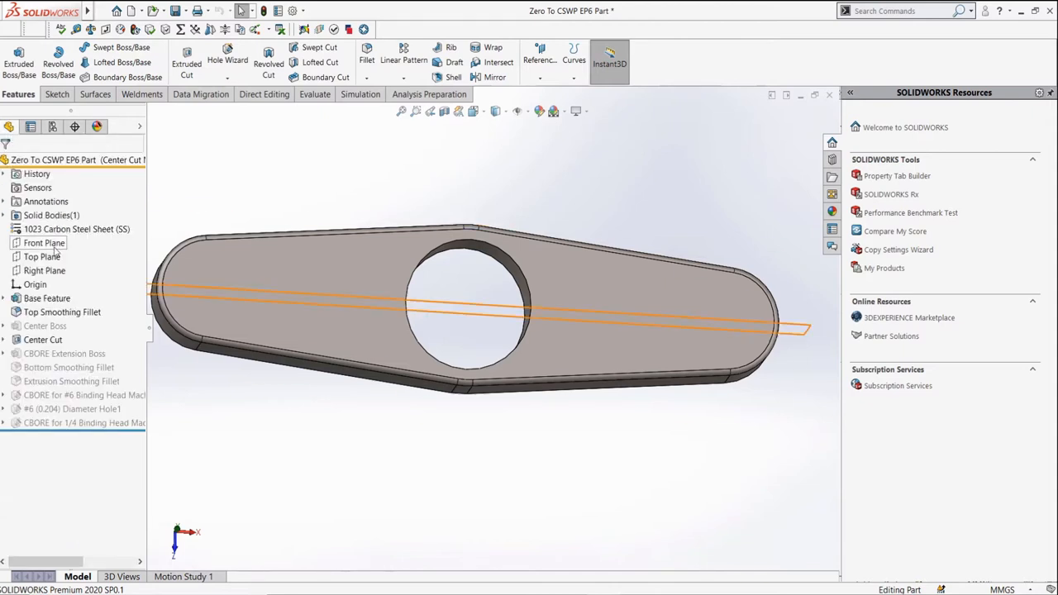
Review Center Boss suppression per configuration unchanged and reactivate the Center Extrude configuration
{"action": "left_click", "coordinate": [44, 326]}
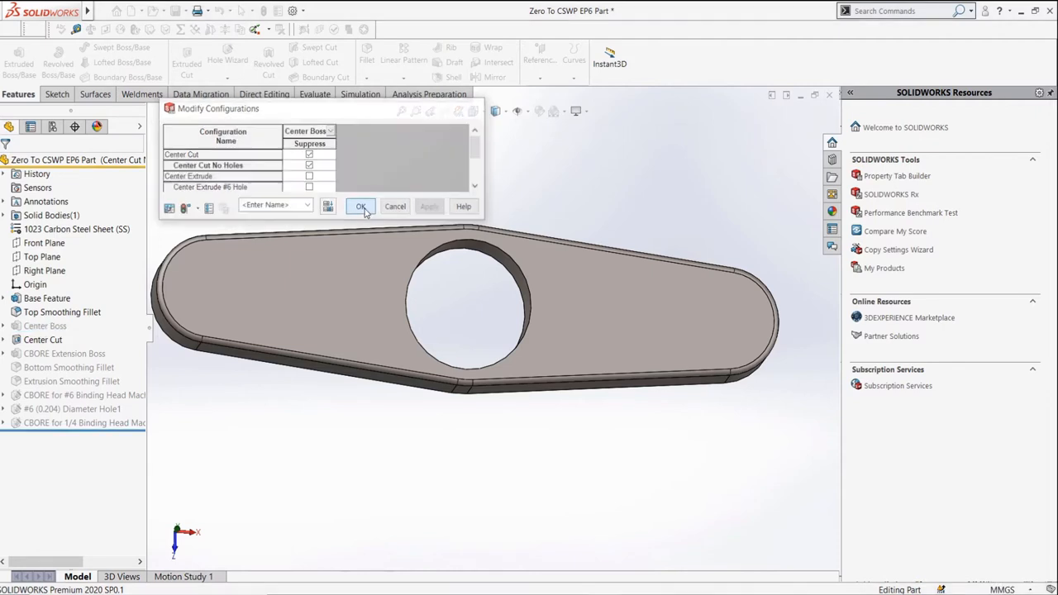
{"action": "left_click", "coordinate": [361, 206]}
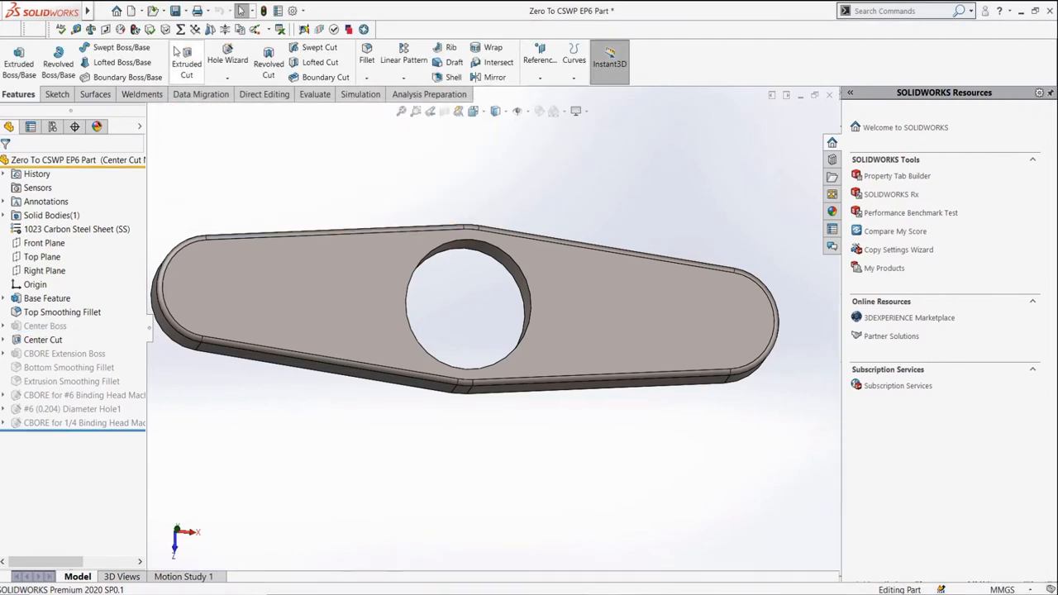
{"action": "mouse_move", "coordinate": [182, 29]}
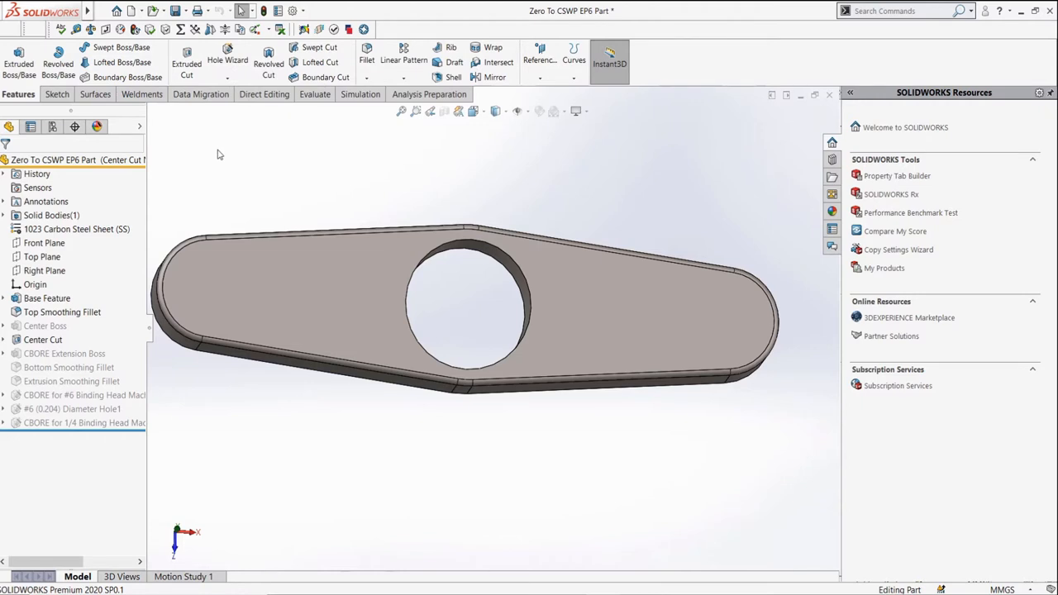
{"action": "mouse_move", "coordinate": [214, 157]}
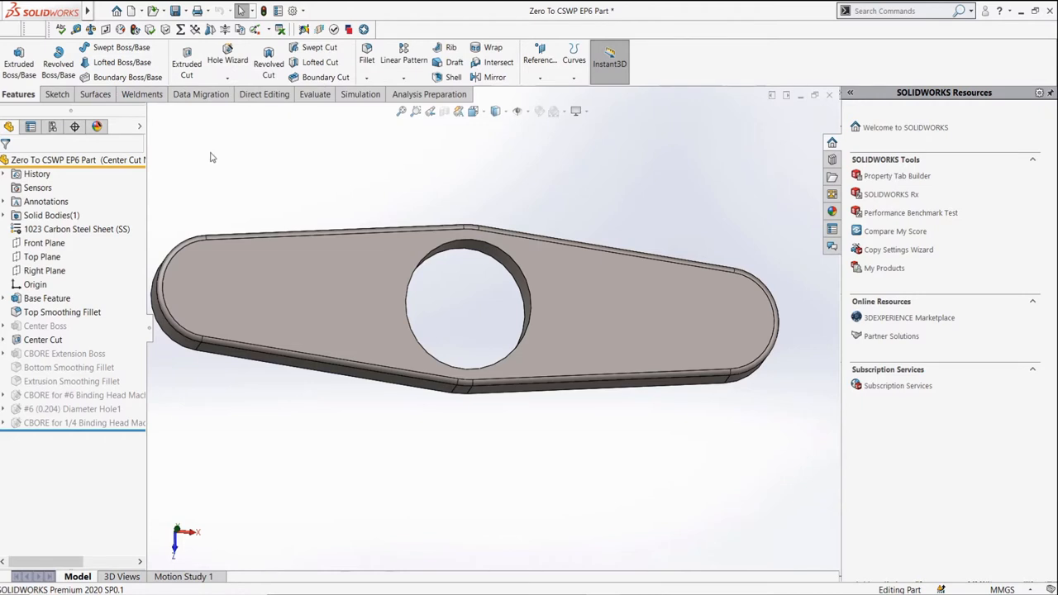
{"action": "left_click", "coordinate": [30, 126]}
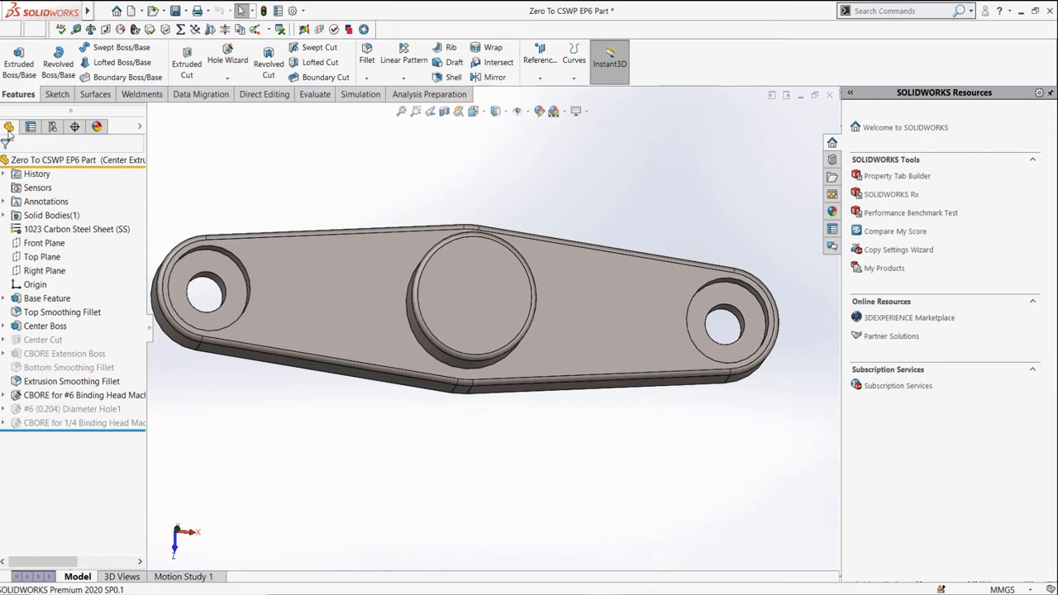
{"action": "mouse_move", "coordinate": [13, 142]}
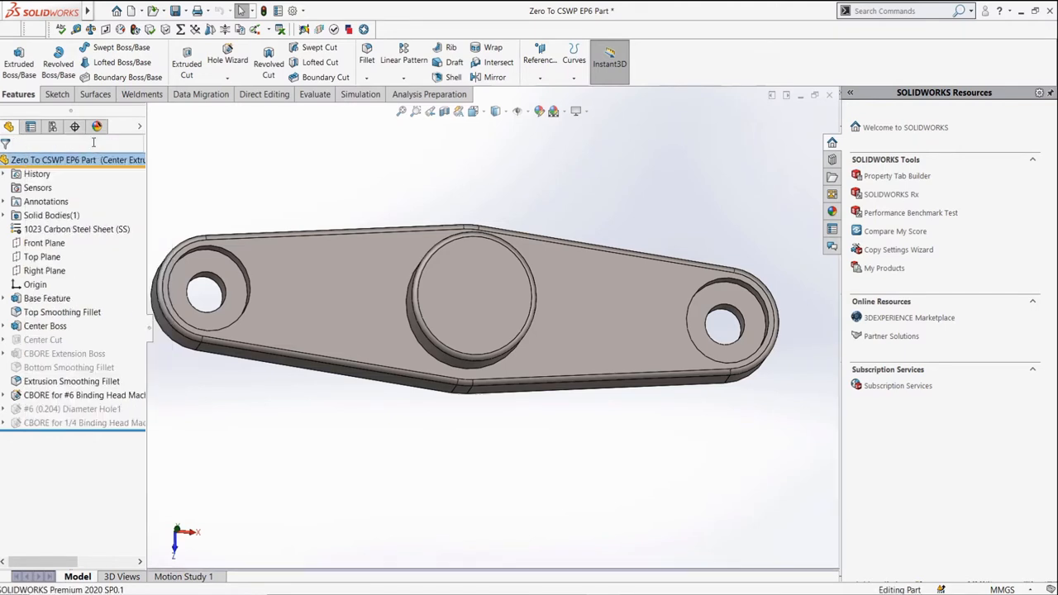
{"action": "right_click", "coordinate": [53, 159]}
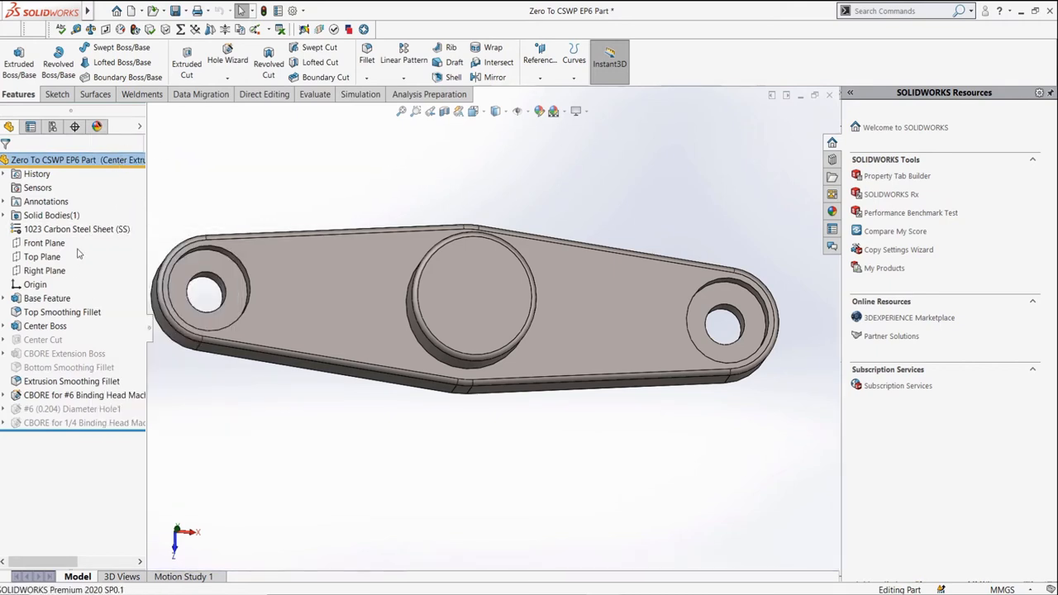
{"action": "left_click", "coordinate": [73, 381]}
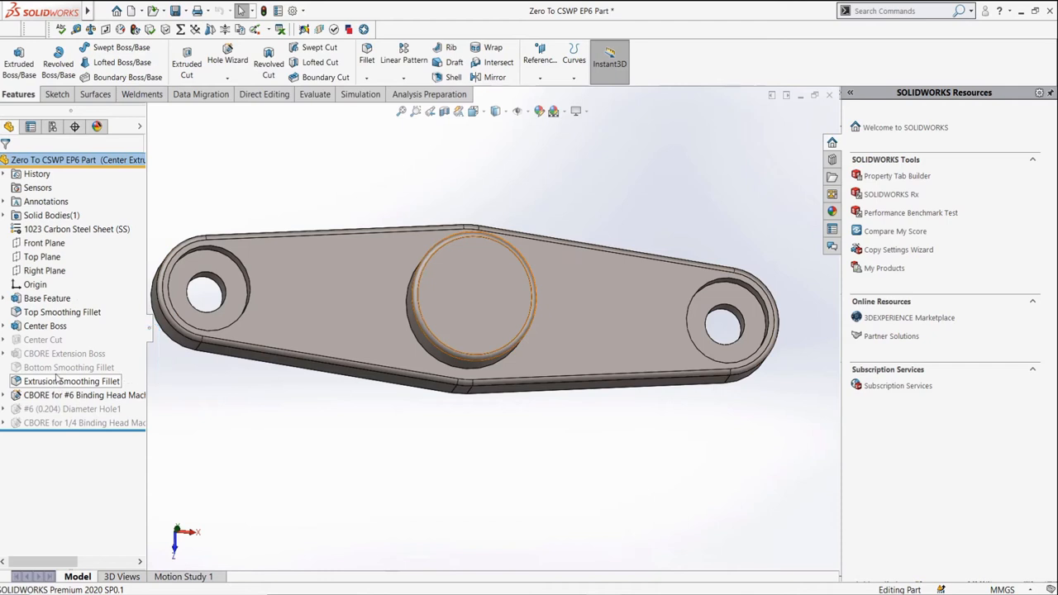
{"action": "left_click", "coordinate": [69, 367]}
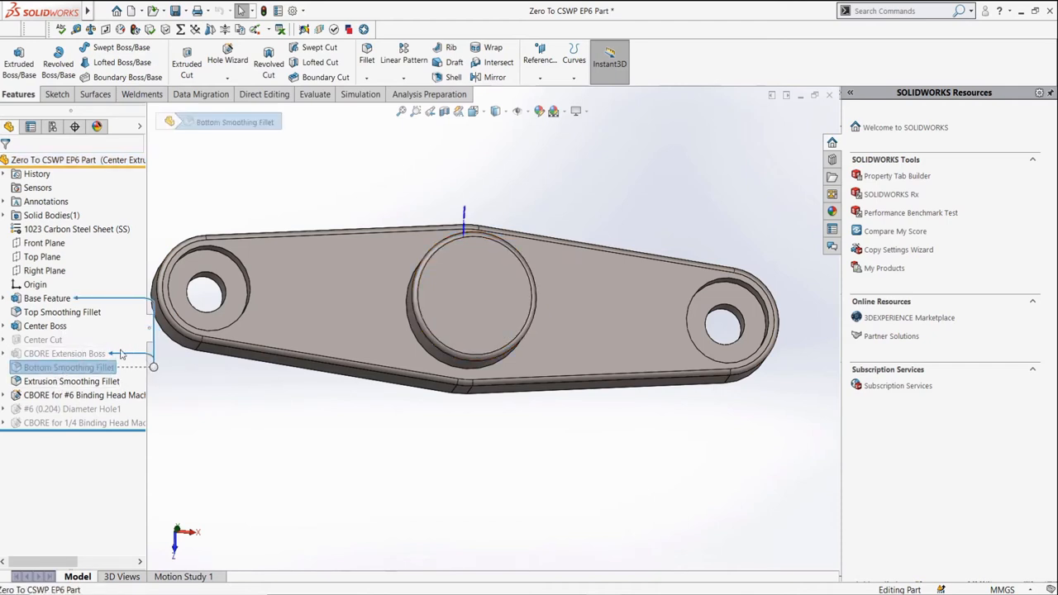
{"action": "left_click", "coordinate": [47, 298]}
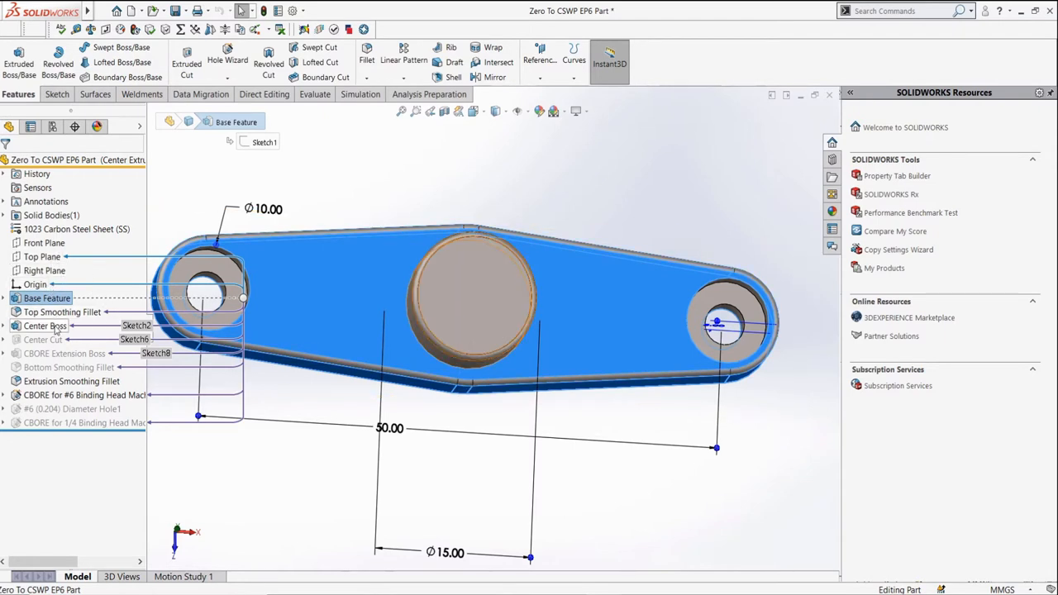
{"action": "left_click", "coordinate": [46, 326]}
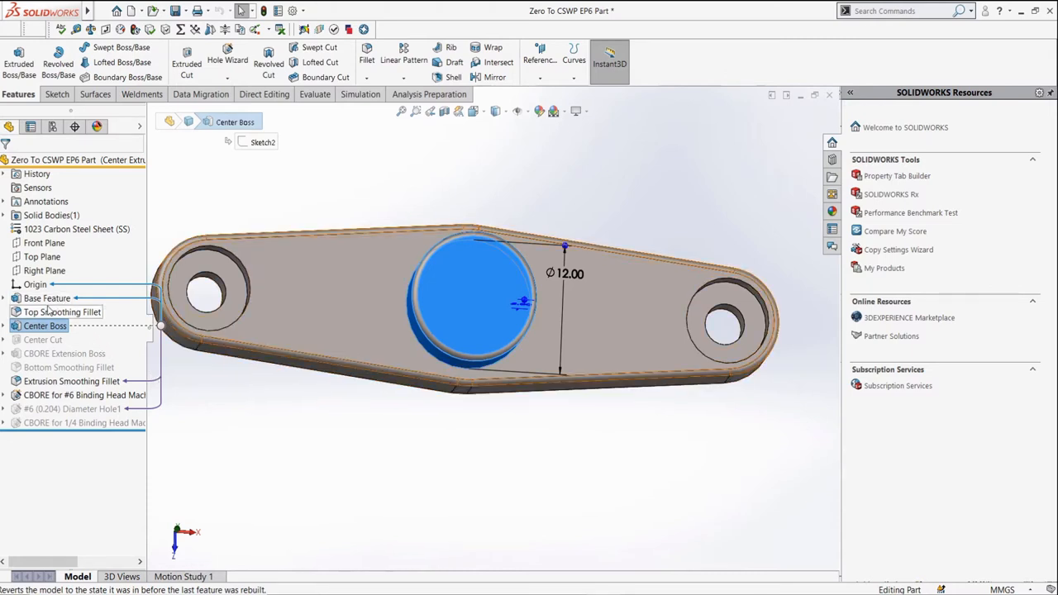
{"action": "left_click", "coordinate": [63, 311]}
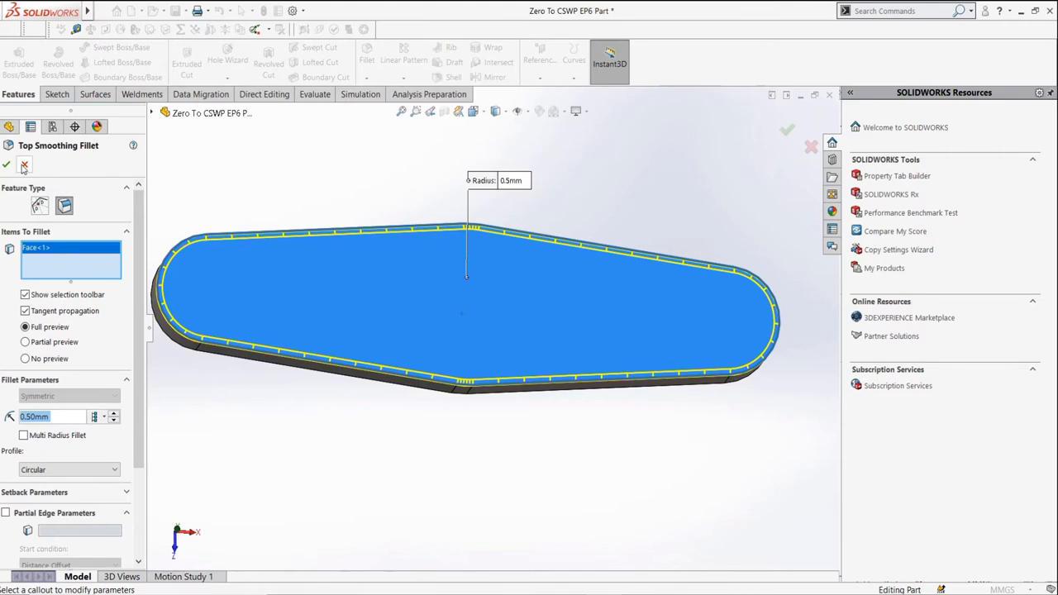
{"action": "left_click", "coordinate": [6, 165]}
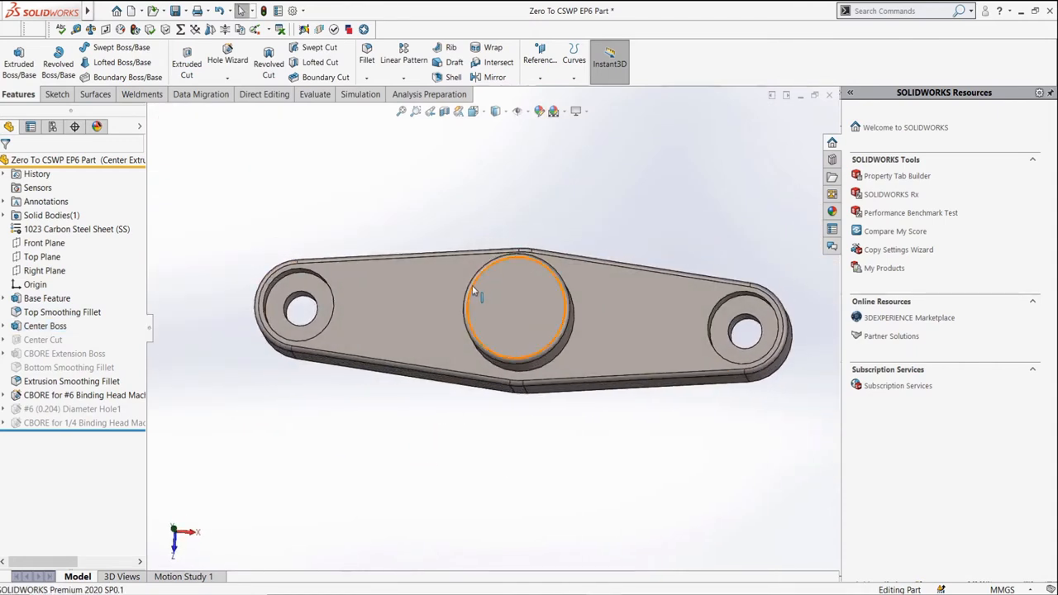
Reorder Top Smoothing Fillet below CBORE Extension Boss in the feature tree
{"action": "left_click_drag", "start_coordinate": [477, 289], "coordinate": [476, 301]}
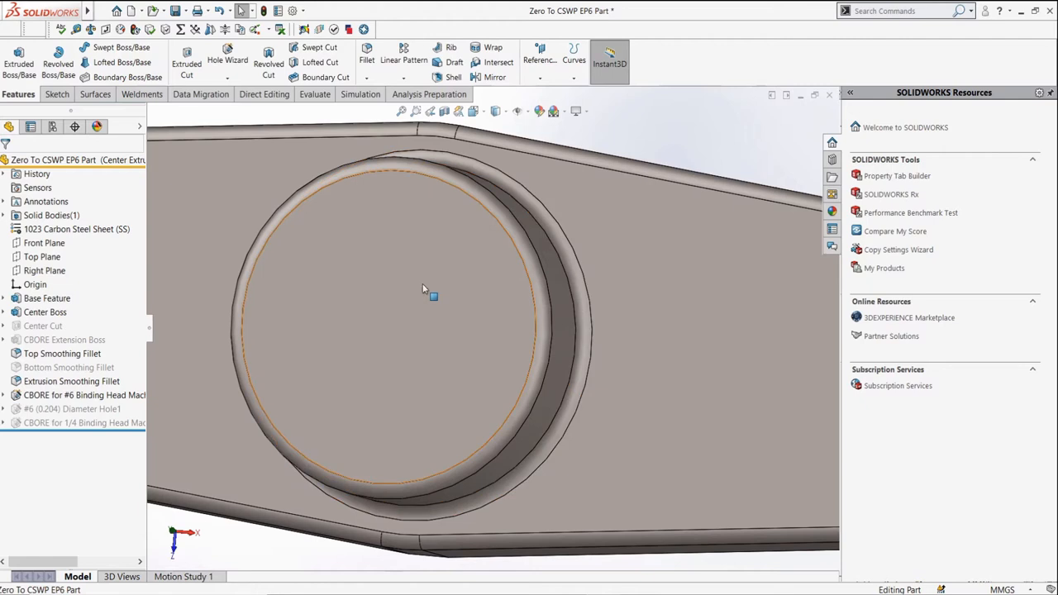
{"action": "mouse_move", "coordinate": [353, 278]}
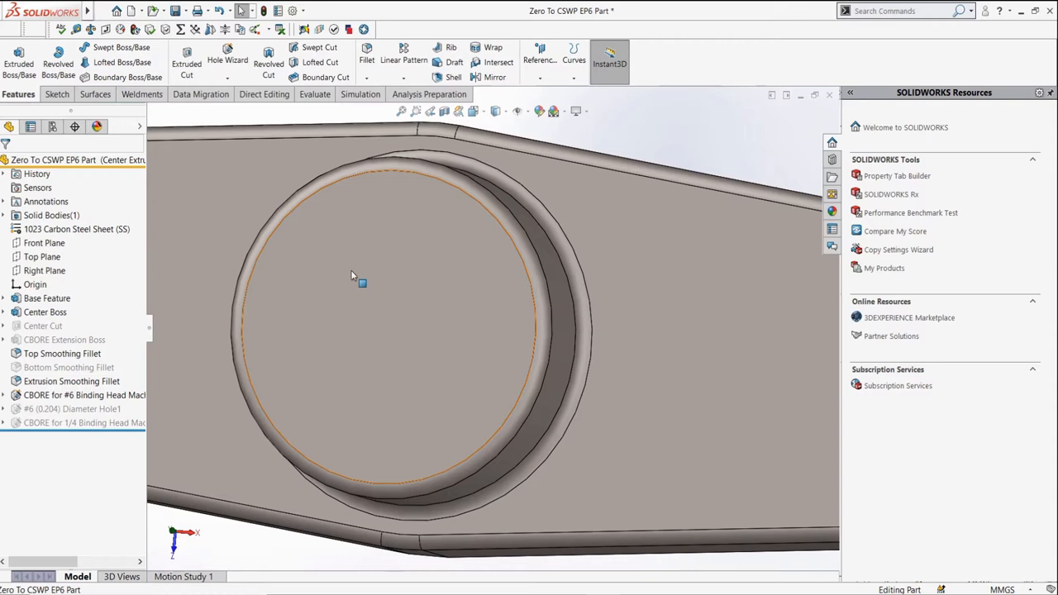
{"action": "mouse_move", "coordinate": [316, 268]}
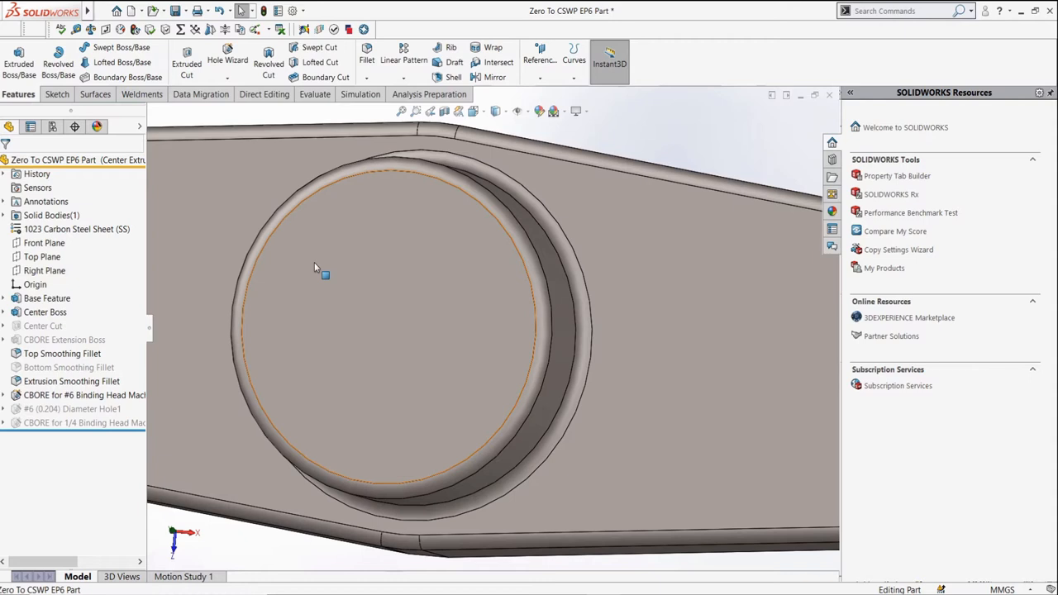
{"action": "mouse_move", "coordinate": [264, 251]}
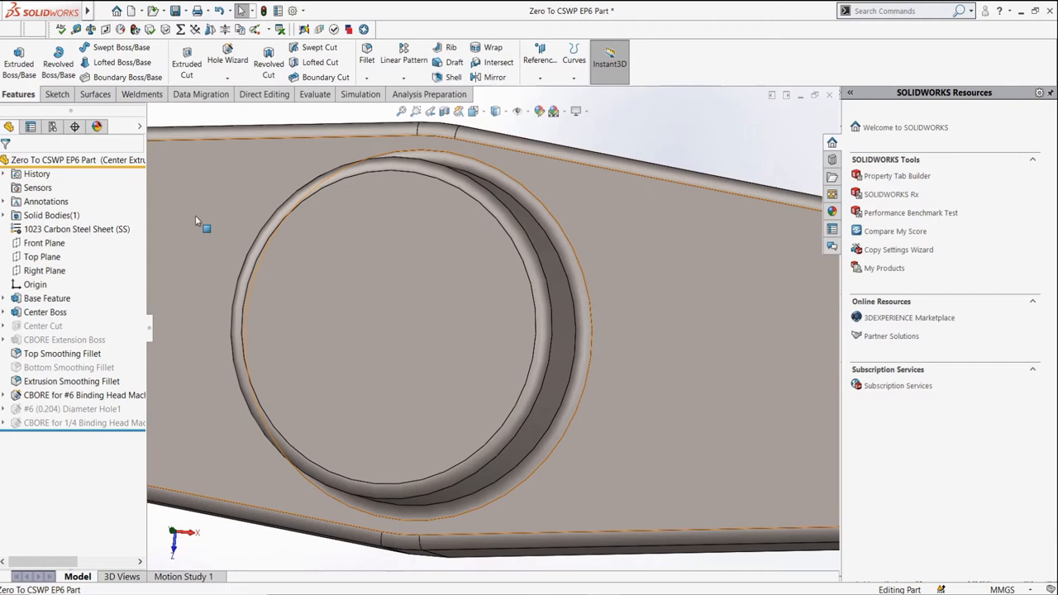
{"action": "mouse_move", "coordinate": [165, 212]}
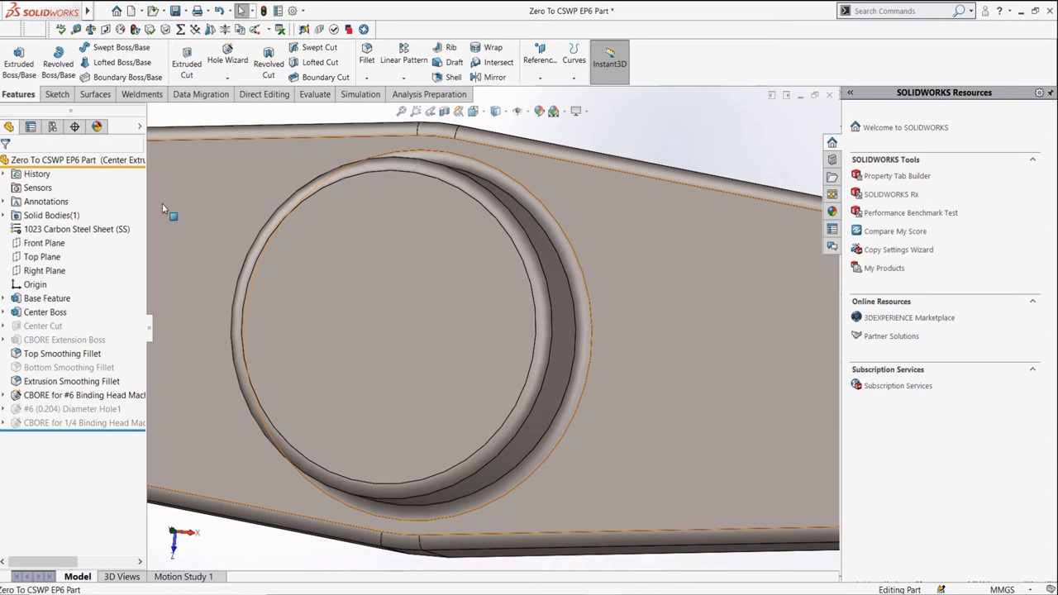
{"action": "mouse_move", "coordinate": [106, 185]}
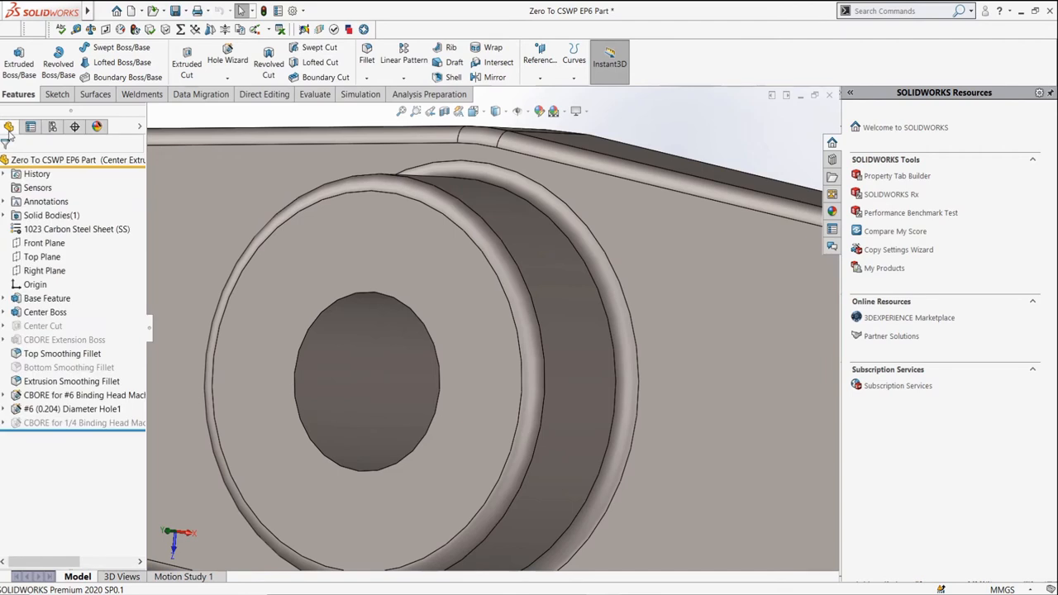
Unsuppress #6 (0.204) Diameter Hole1 so the hole passes through the center boss
{"action": "left_click", "coordinate": [71, 380]}
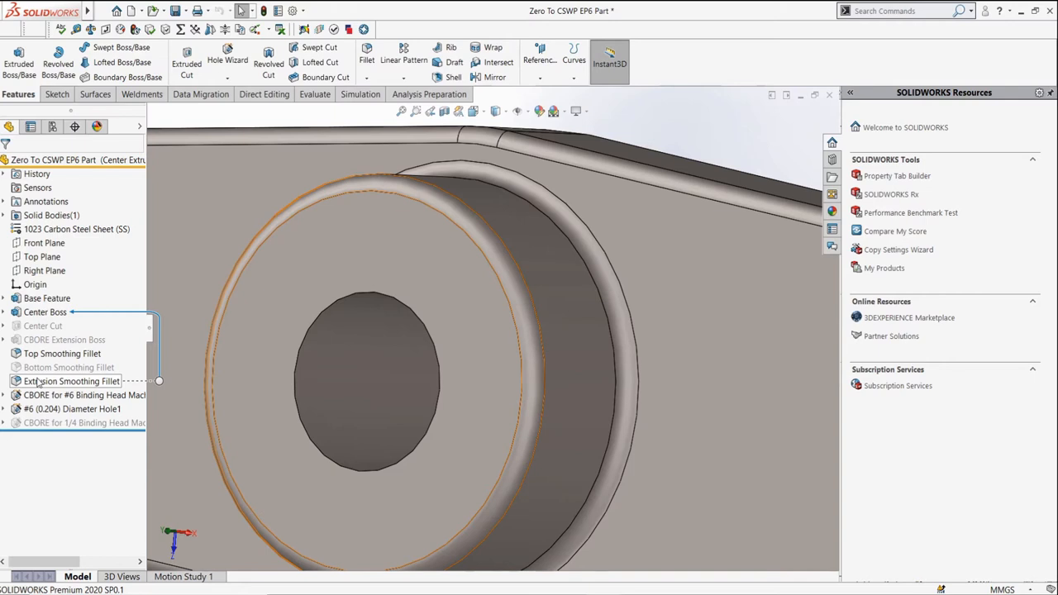
Review Extrusion Smoothing Fillet's options and per-configuration suppression table without changes
{"action": "right_click", "coordinate": [71, 380]}
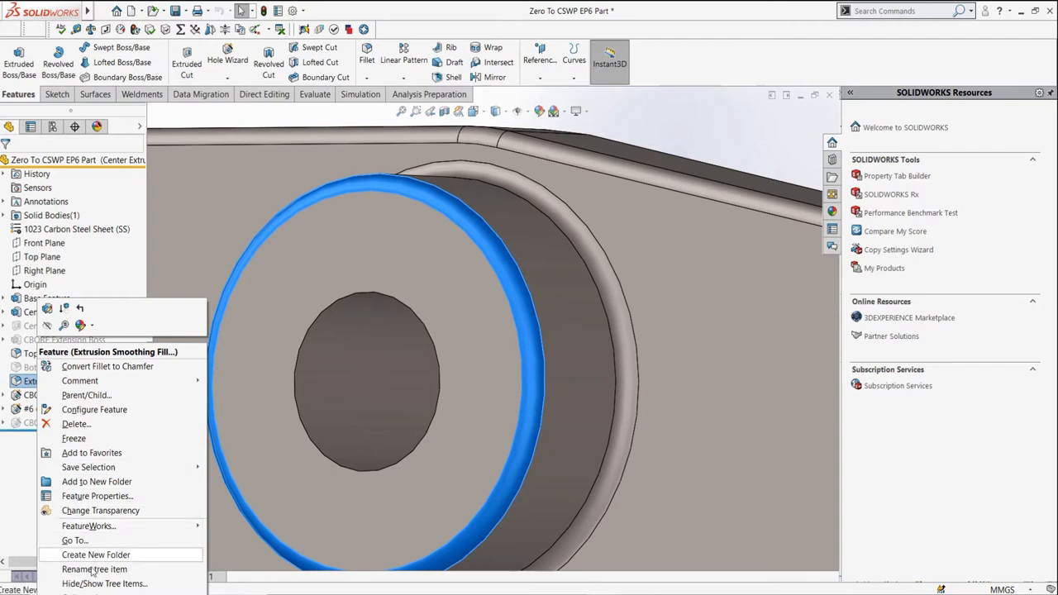
{"action": "left_click", "coordinate": [94, 569]}
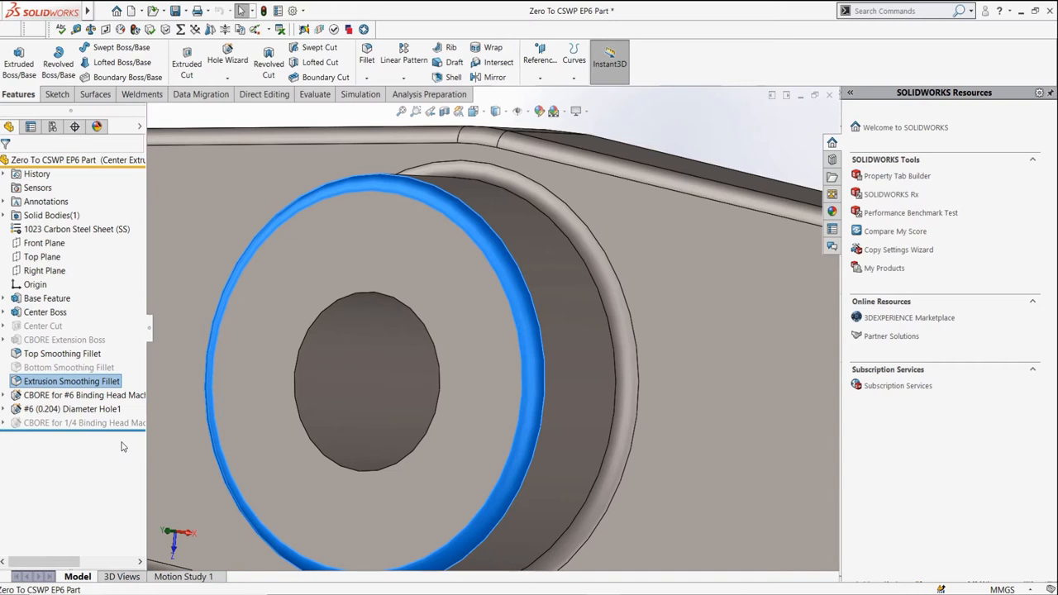
{"action": "right_click", "coordinate": [71, 380]}
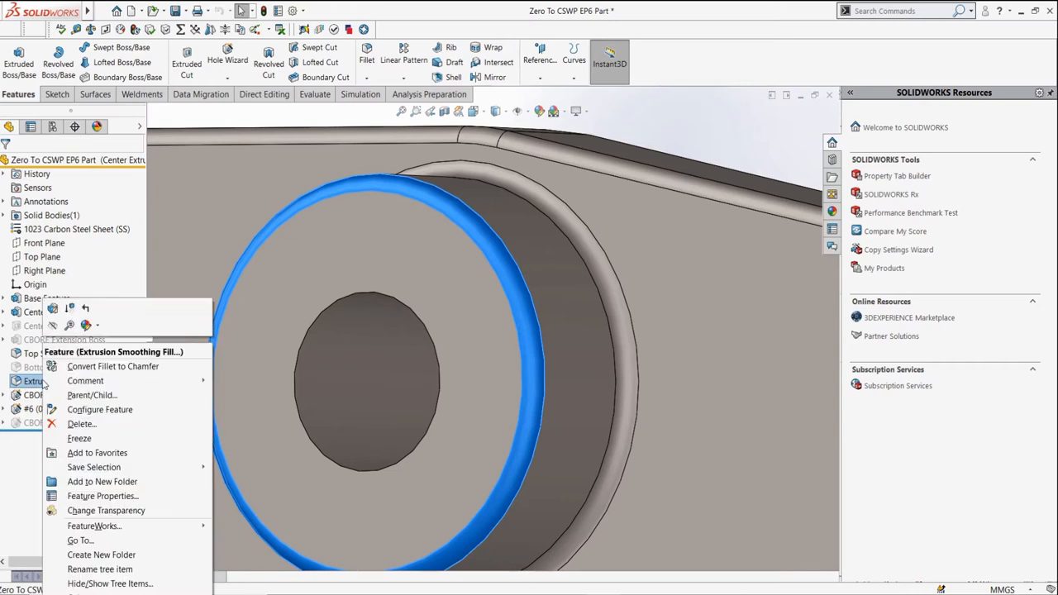
{"action": "left_click", "coordinate": [99, 410]}
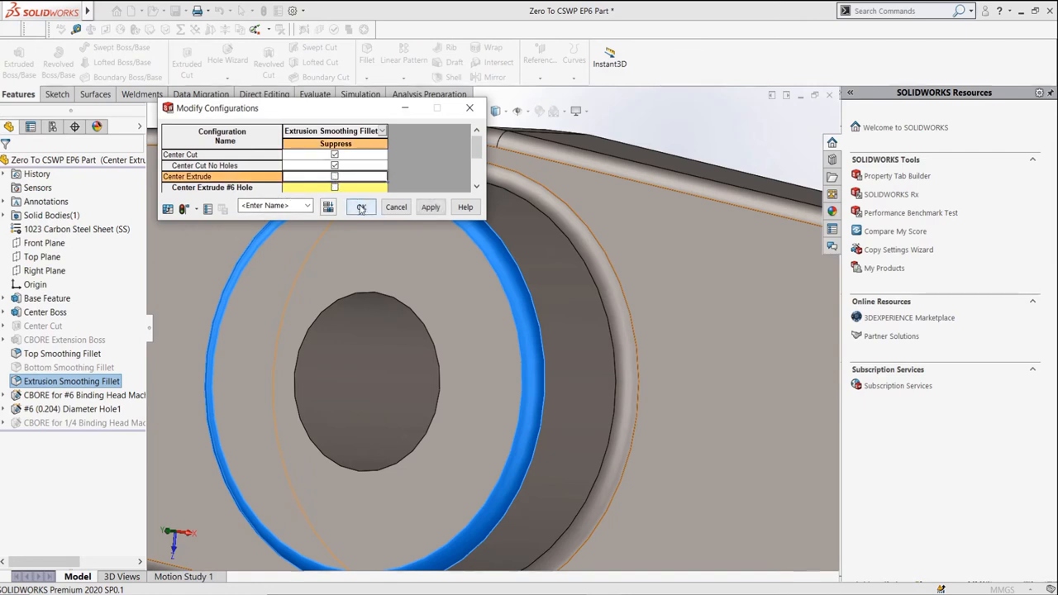
{"action": "left_click", "coordinate": [360, 207]}
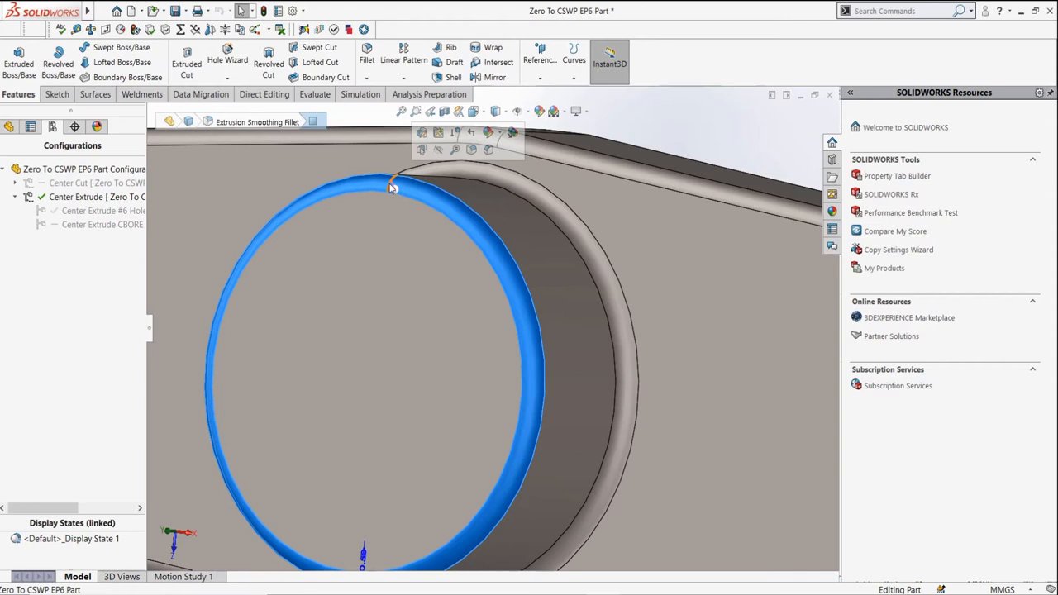
View the fillet's parent/child relations in the feature tree and return to configurations
{"action": "left_click", "coordinate": [10, 126]}
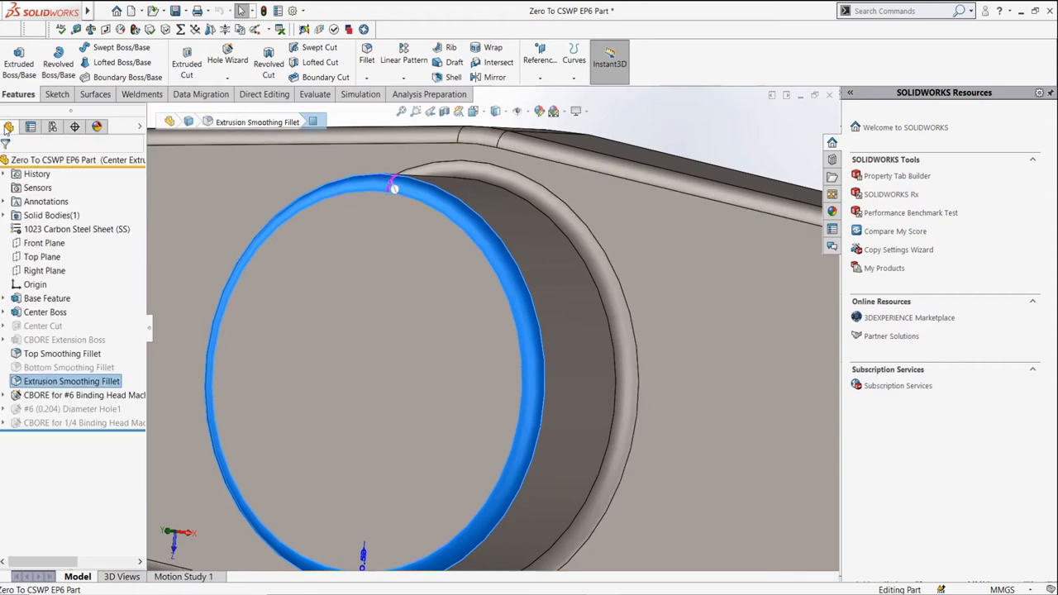
{"action": "mouse_move", "coordinate": [82, 396]}
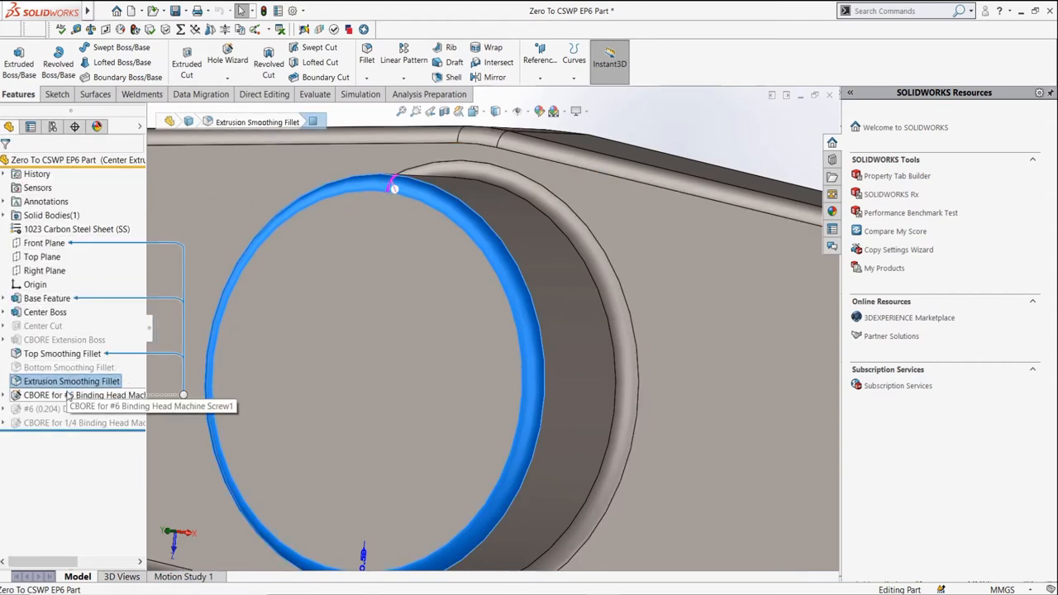
{"action": "left_click", "coordinate": [83, 394]}
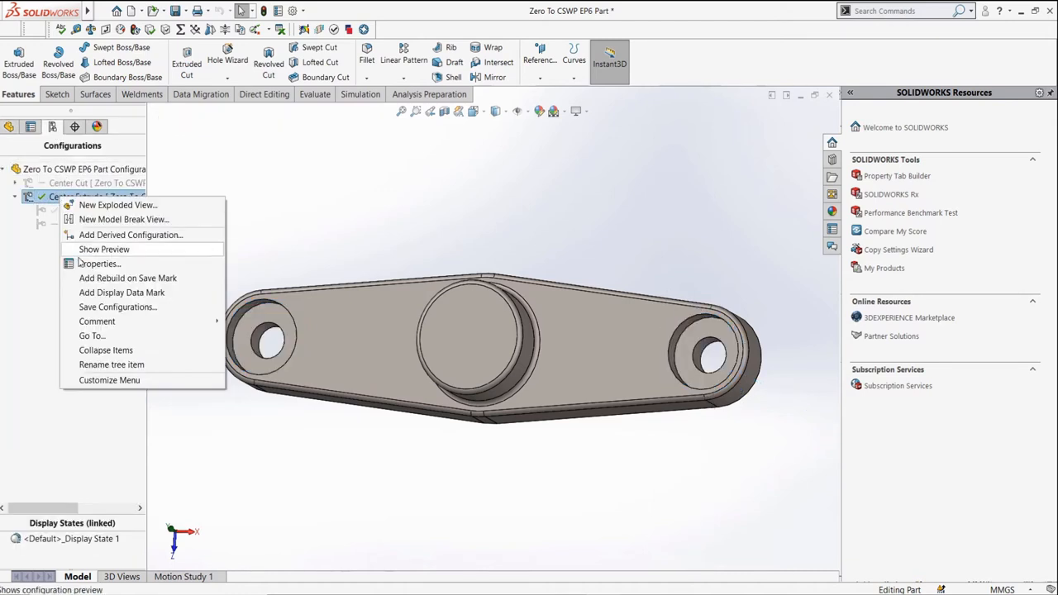
Create derived configuration 'Center Extrude CBORE #4 Hole' under Center Extrude
{"action": "left_click", "coordinate": [130, 235]}
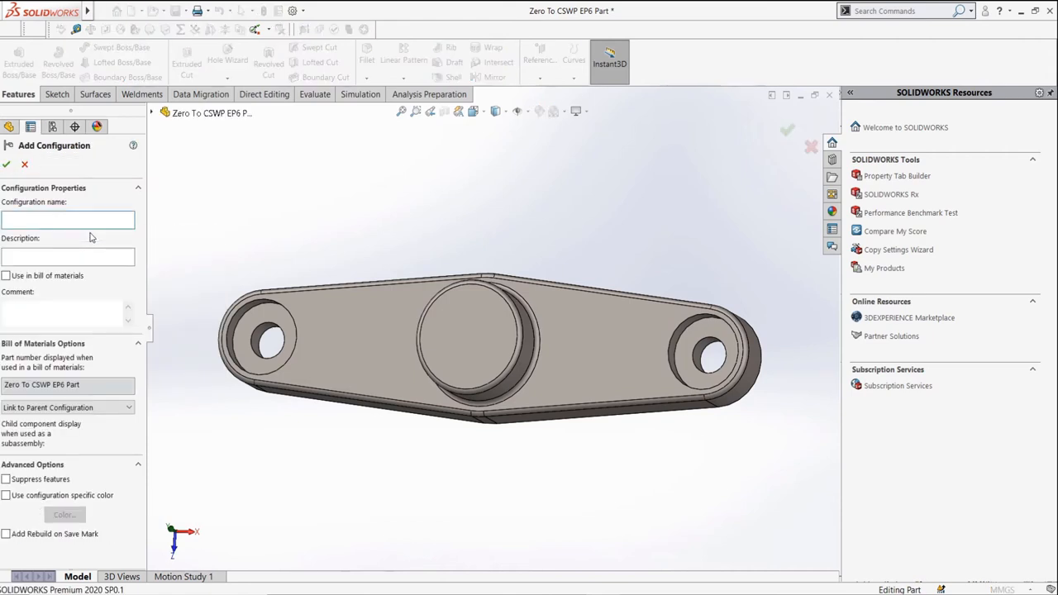
{"action": "left_click", "coordinate": [67, 220]}
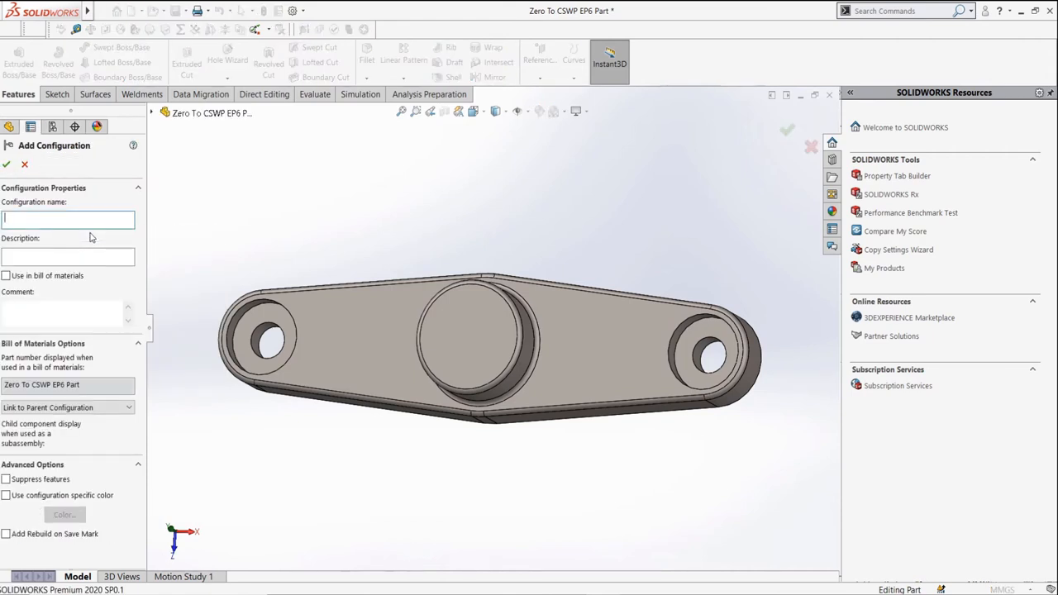
{"action": "type", "text": "Center Extrude C"}
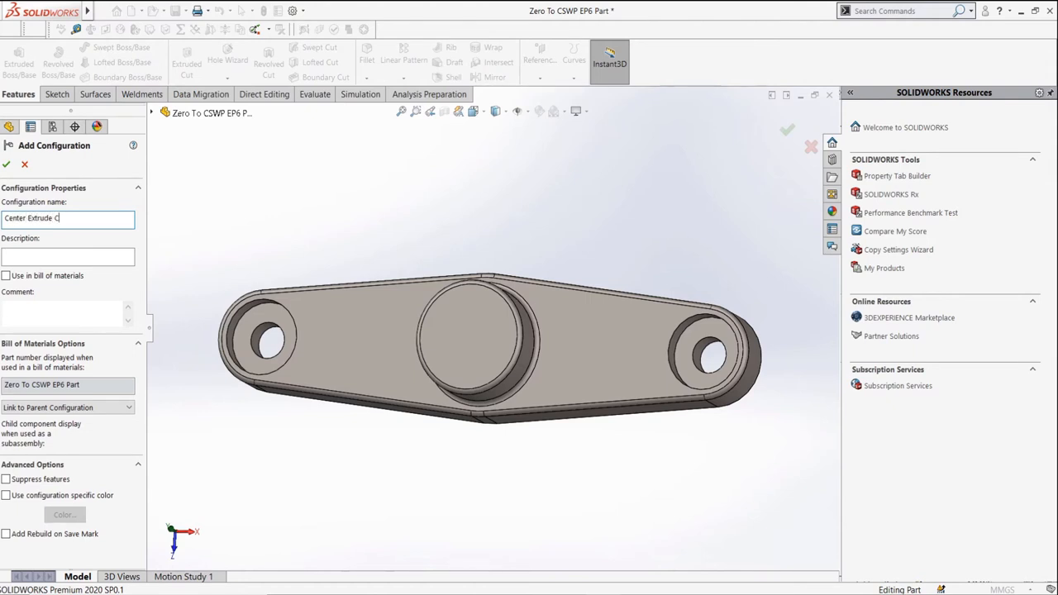
{"action": "type", "text": "BORE"}
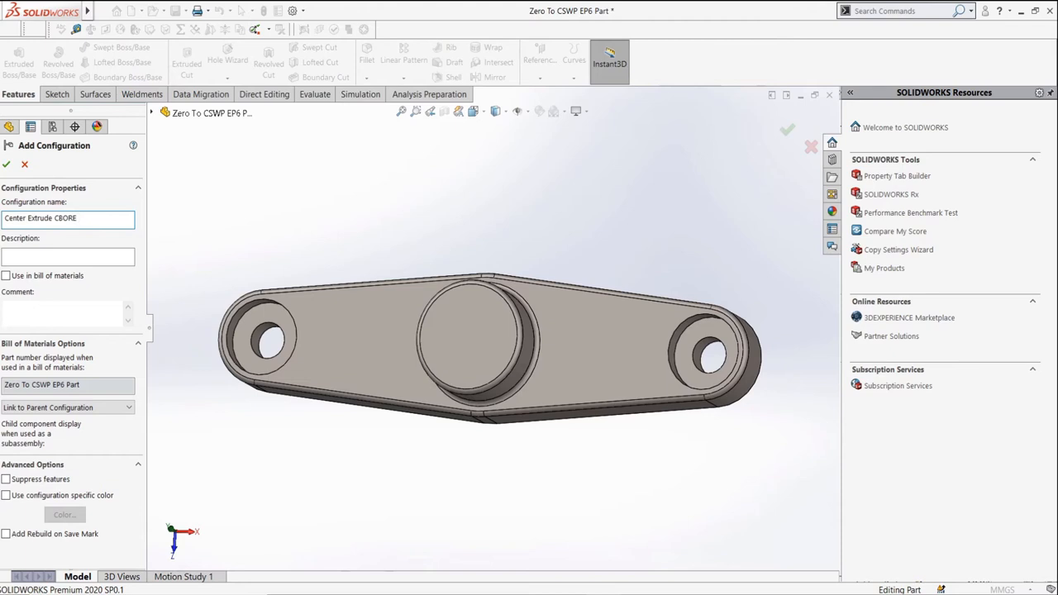
{"action": "type", "text": "#4"}
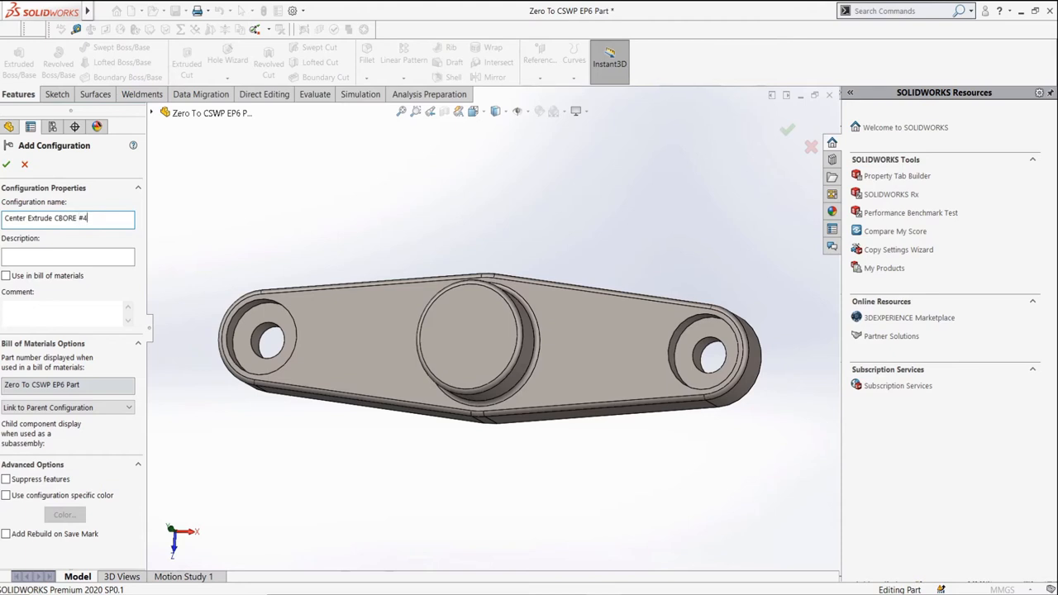
{"action": "type", "text": "Hole"}
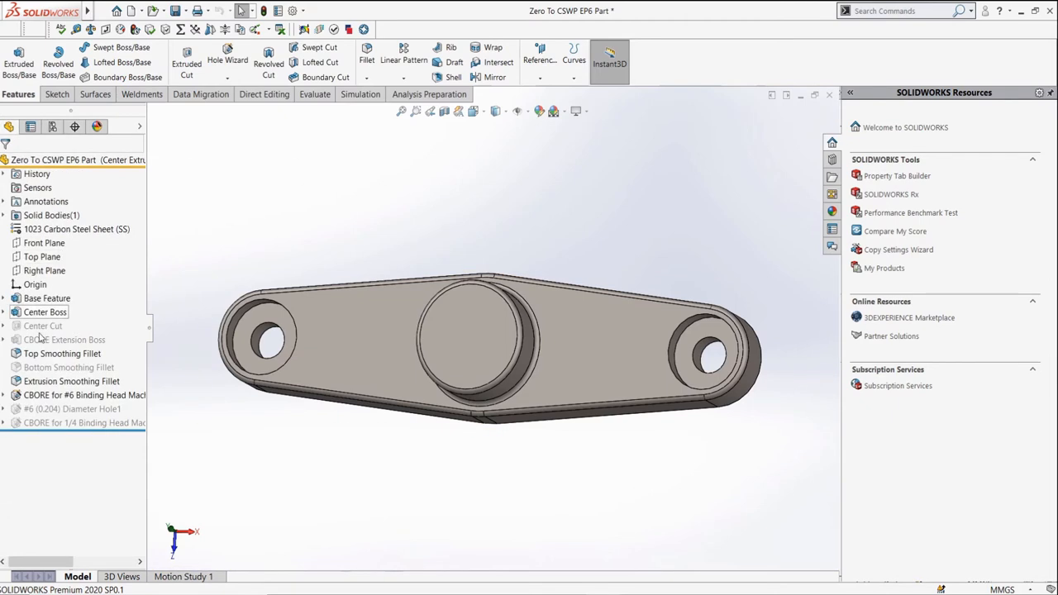
Suppress the #6 counterbore in the #4 configuration and place a #4 binding-head hole at the left end
{"action": "right_click", "coordinate": [83, 393]}
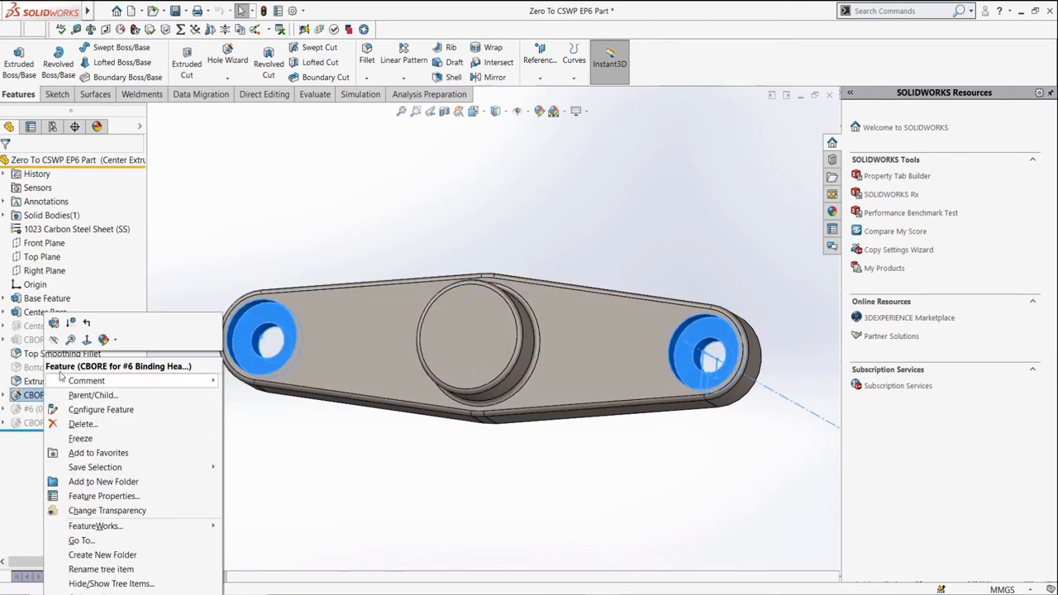
{"action": "left_click", "coordinate": [101, 410]}
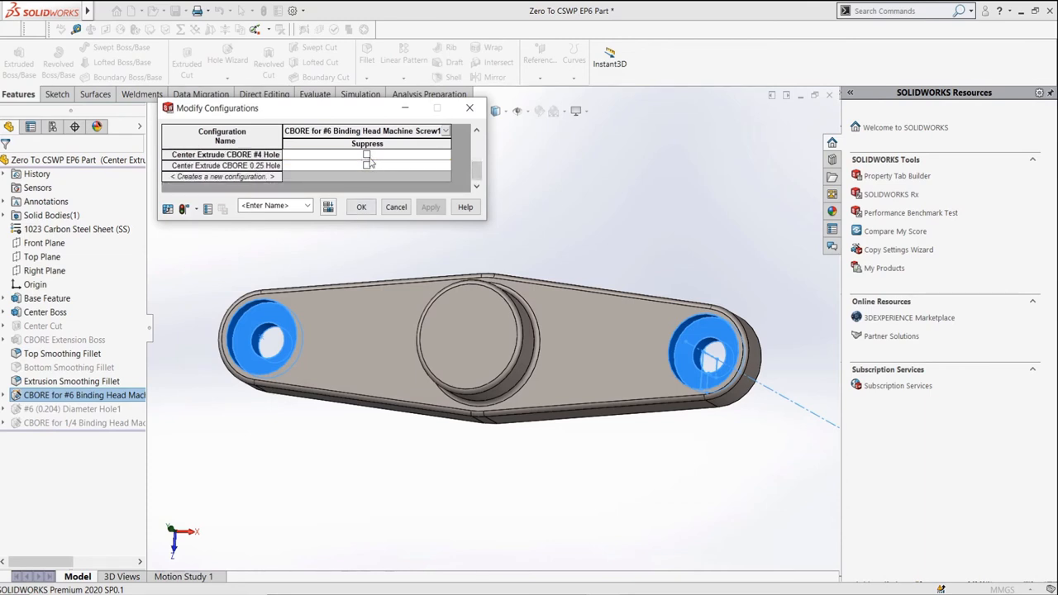
{"action": "left_click", "coordinate": [367, 155]}
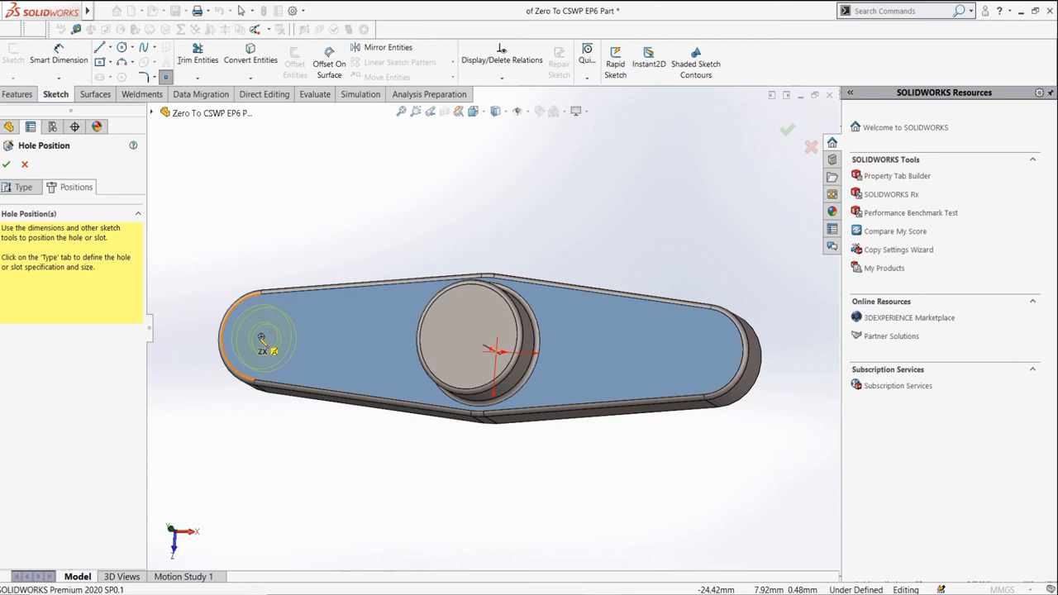
{"action": "left_click", "coordinate": [705, 350]}
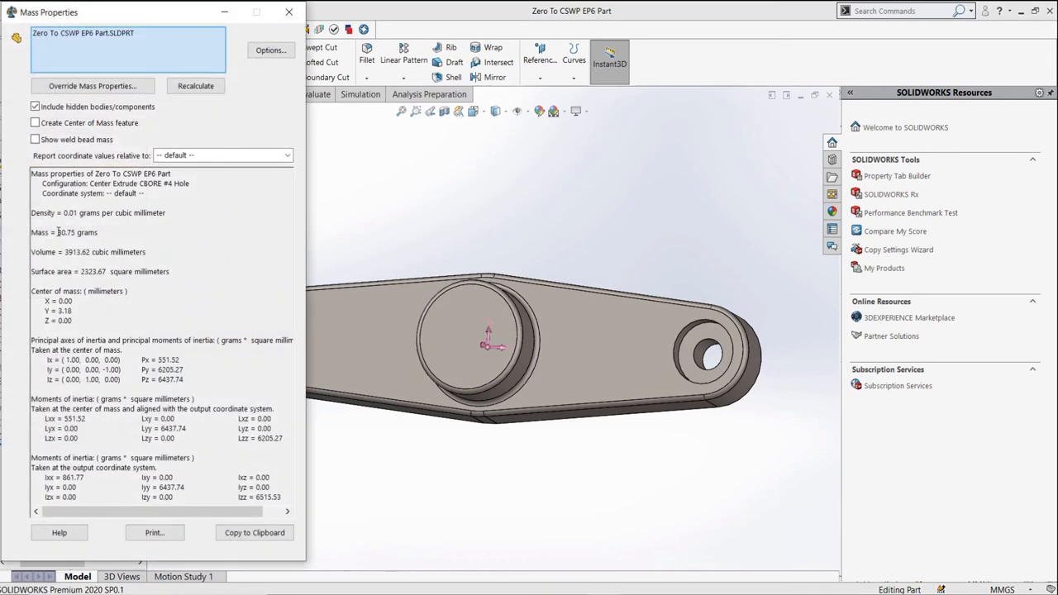
Read the 30.73 g mass in Mass Properties and close the report
{"action": "double_click", "coordinate": [76, 231]}
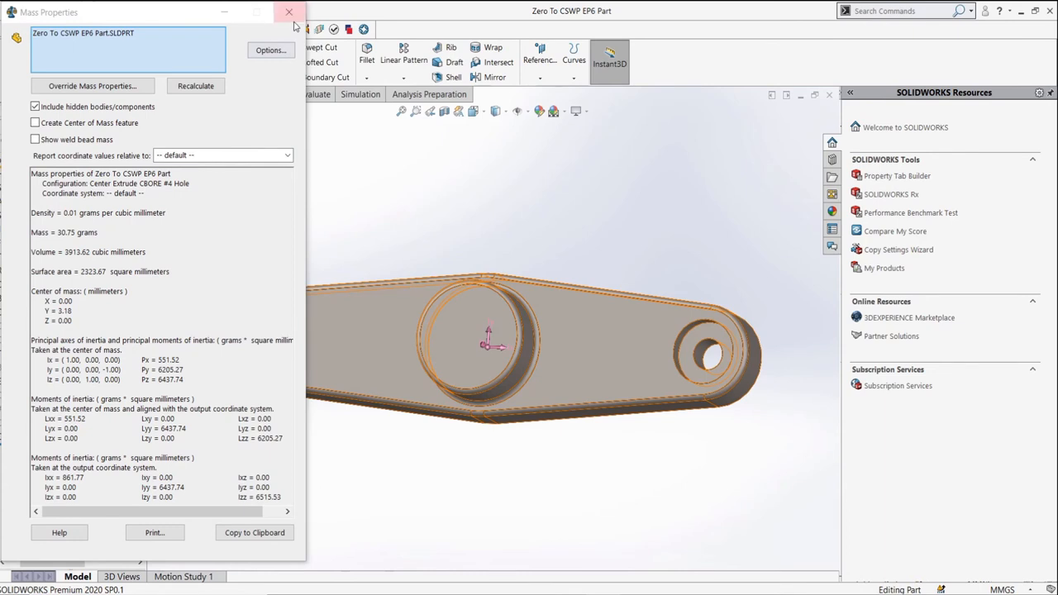
{"action": "left_click", "coordinate": [288, 12]}
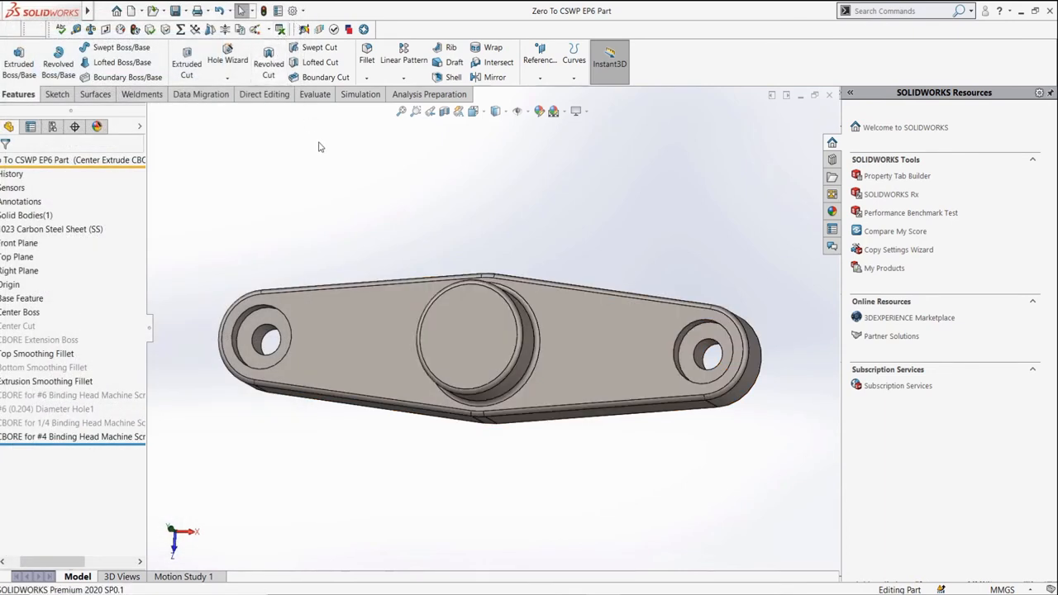
{"action": "mouse_move", "coordinate": [339, 170]}
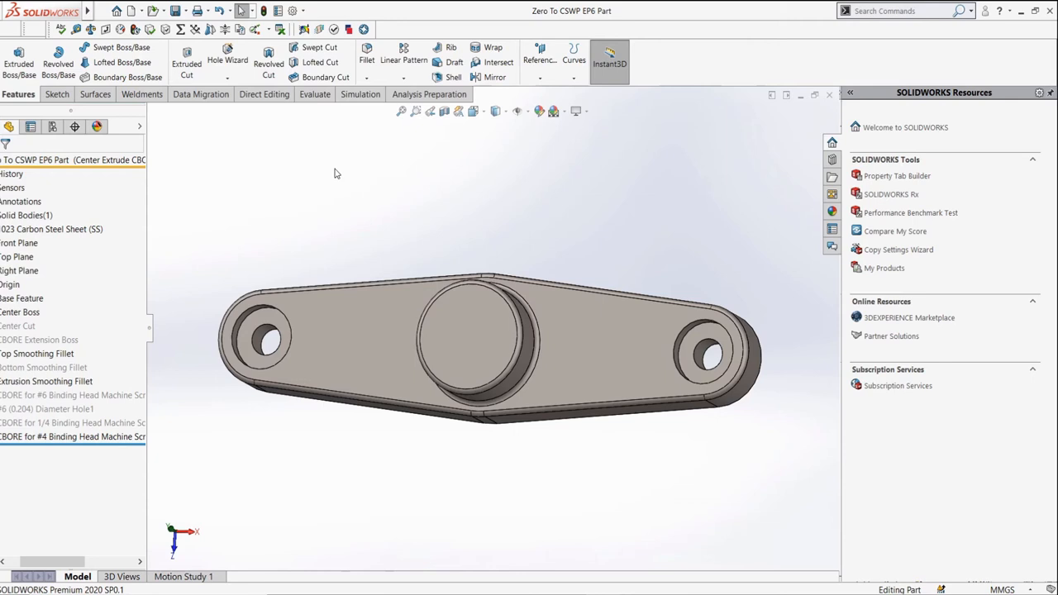
{"action": "mouse_move", "coordinate": [135, 317]}
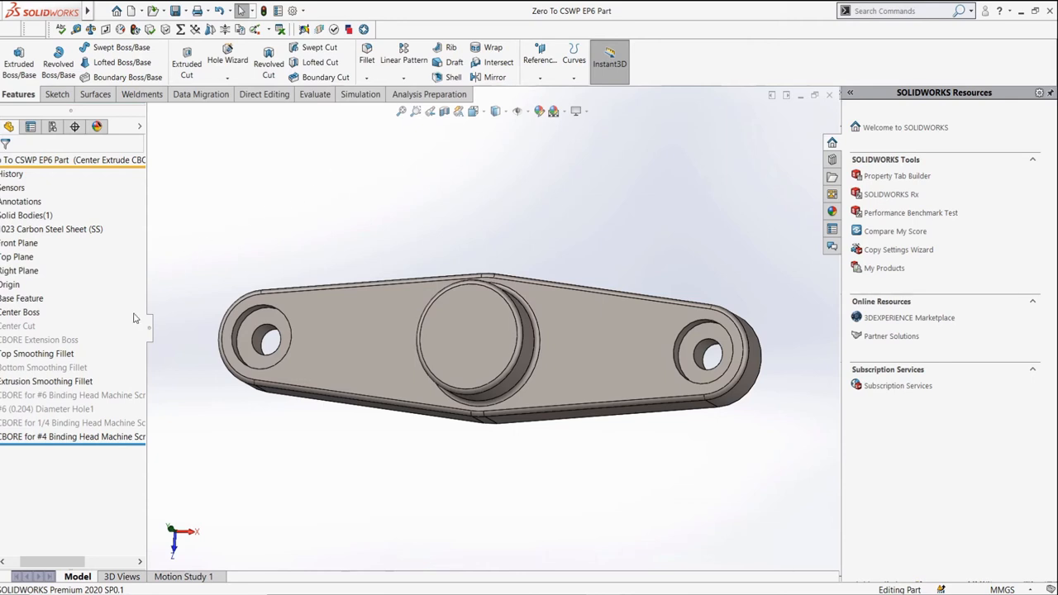
Inspect Base Feature's extrusion settings unchanged and access its Sketch1 options
{"action": "right_click", "coordinate": [33, 298]}
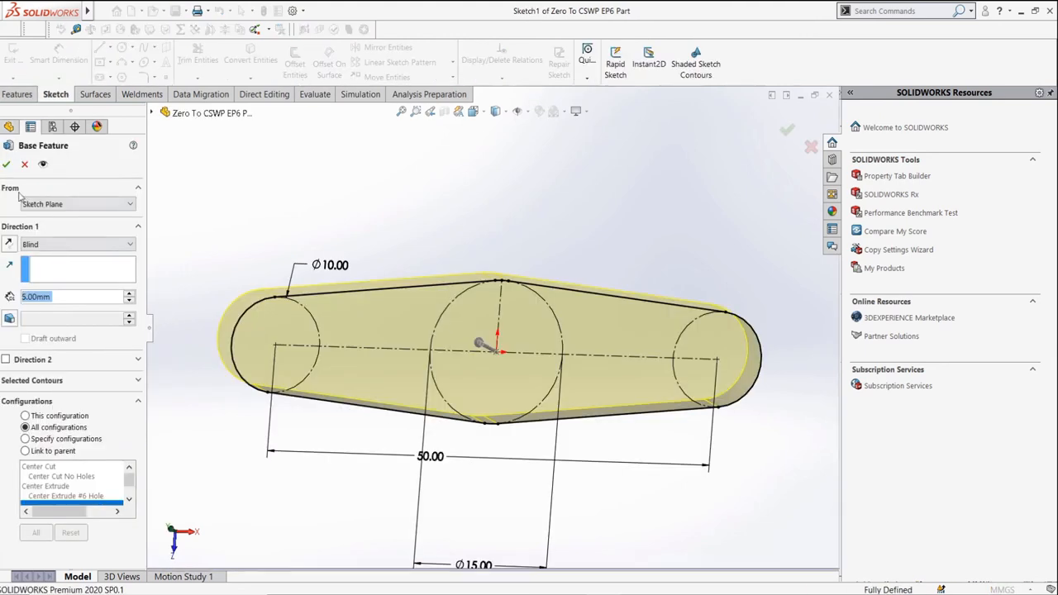
{"action": "left_click", "coordinate": [7, 163]}
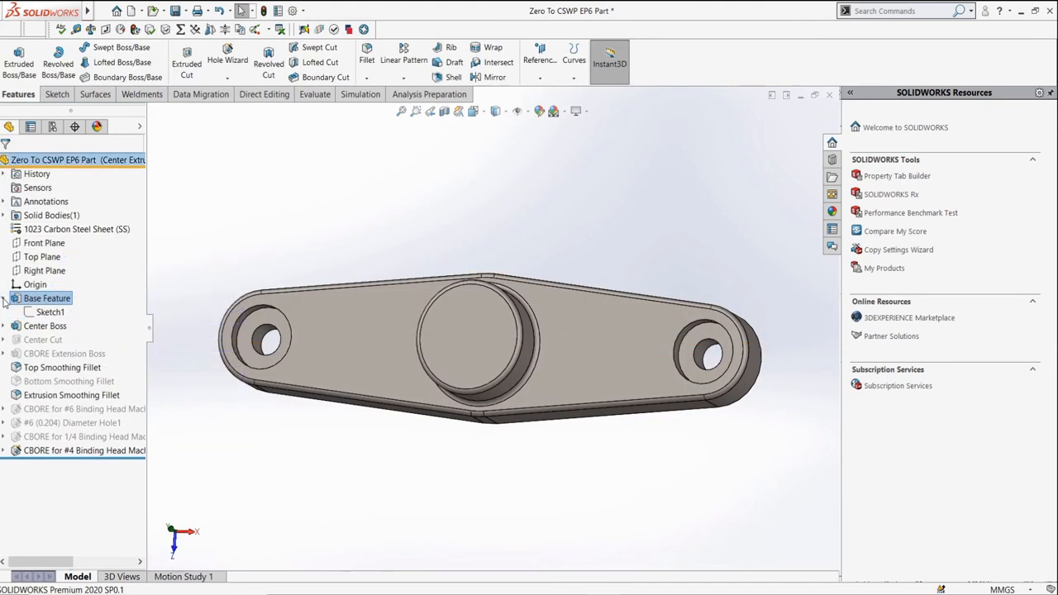
{"action": "right_click", "coordinate": [49, 311]}
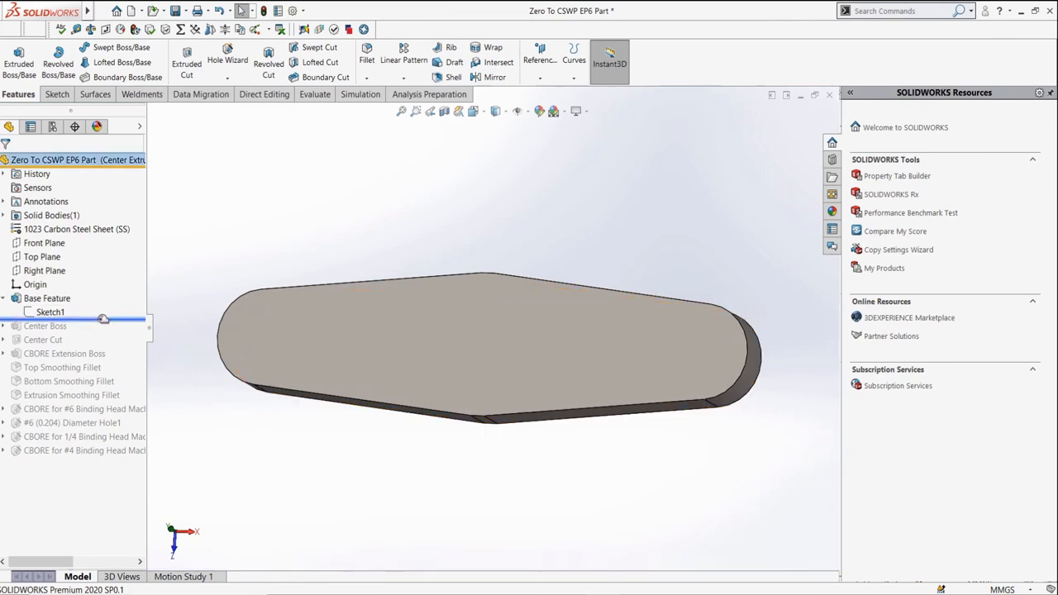
Roll forward past Sketch1, freeze through CBORE Extension Boss and rebuild all configurations
{"action": "left_click", "coordinate": [45, 325]}
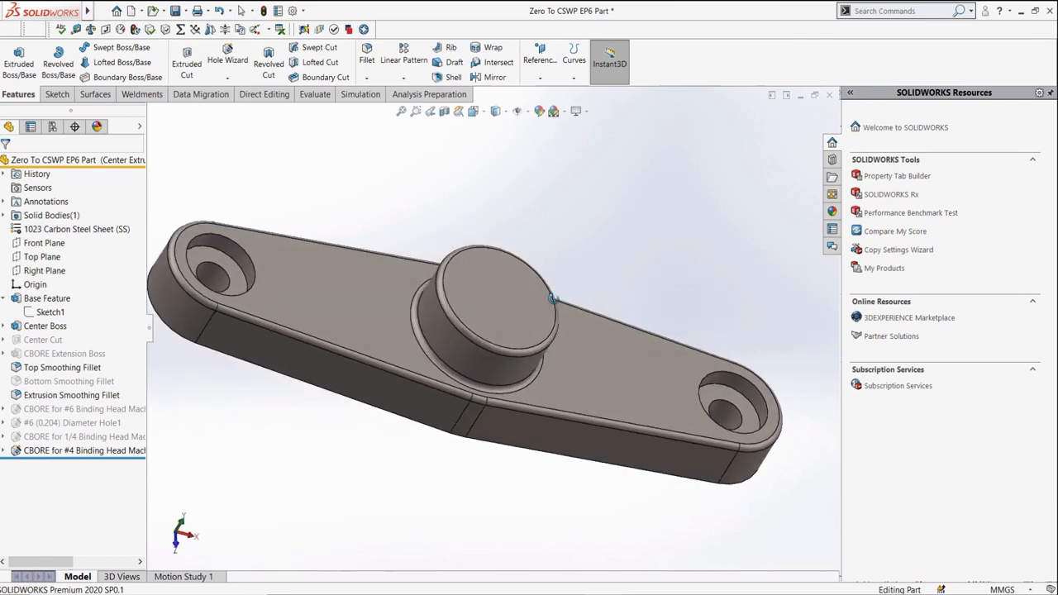
{"action": "scroll", "scroll_direction": "up", "scroll_amount": 3}
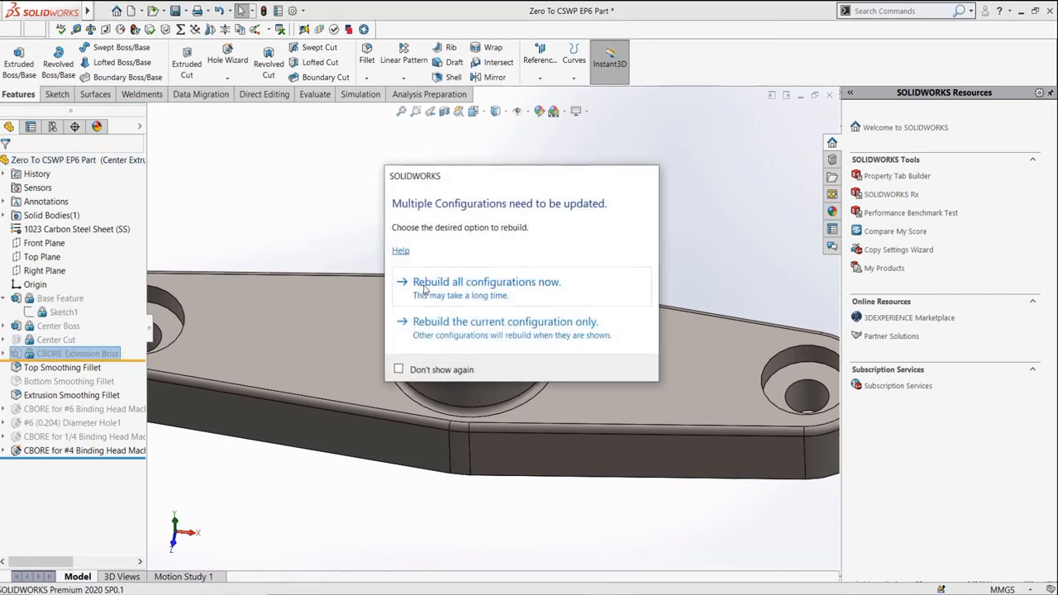
{"action": "left_click", "coordinate": [486, 281]}
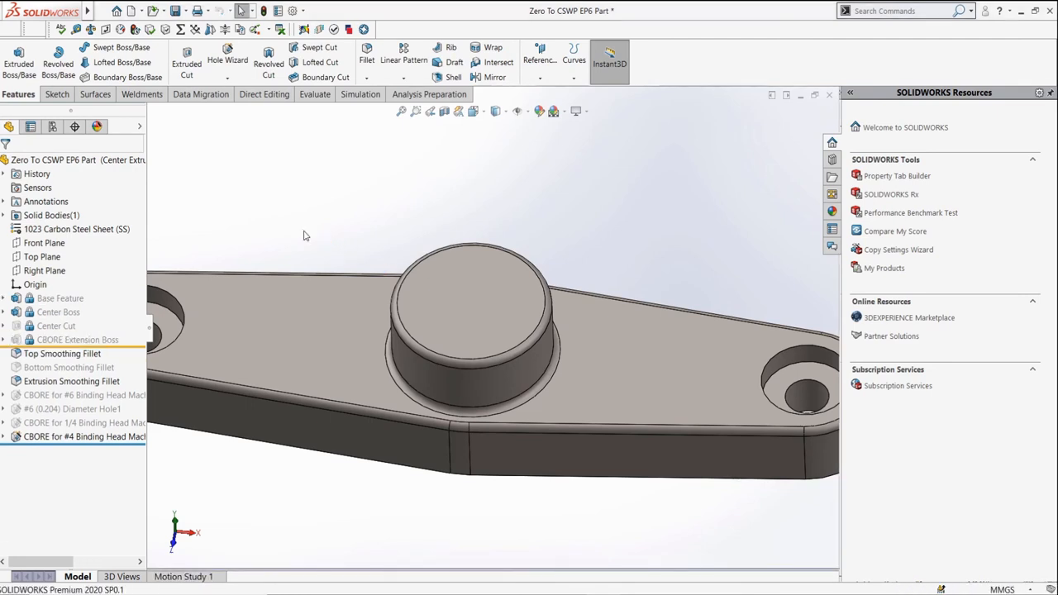
{"action": "mouse_move", "coordinate": [289, 123]}
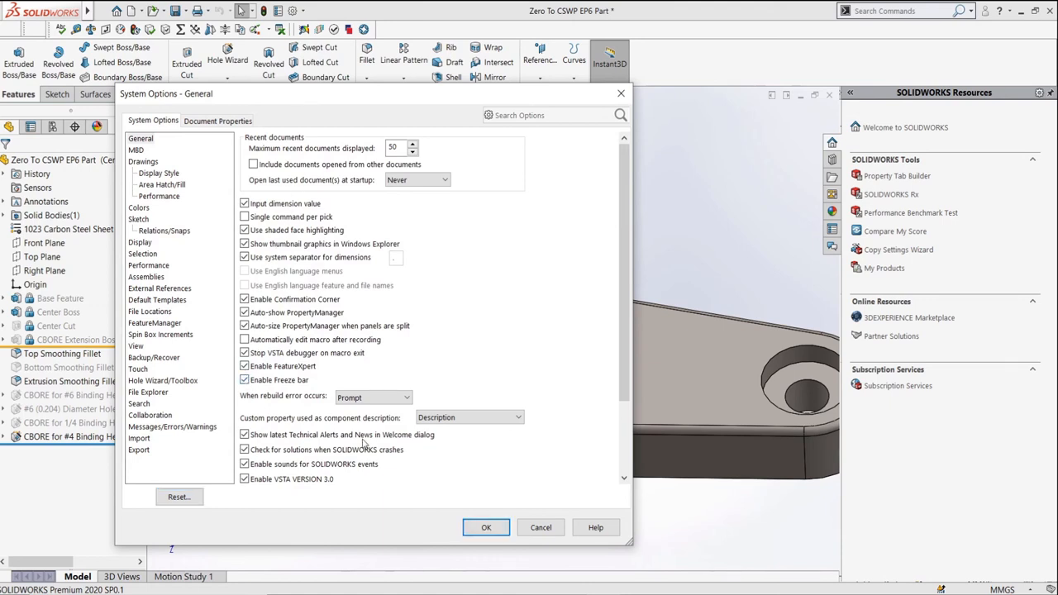
{"action": "left_click", "coordinate": [486, 528]}
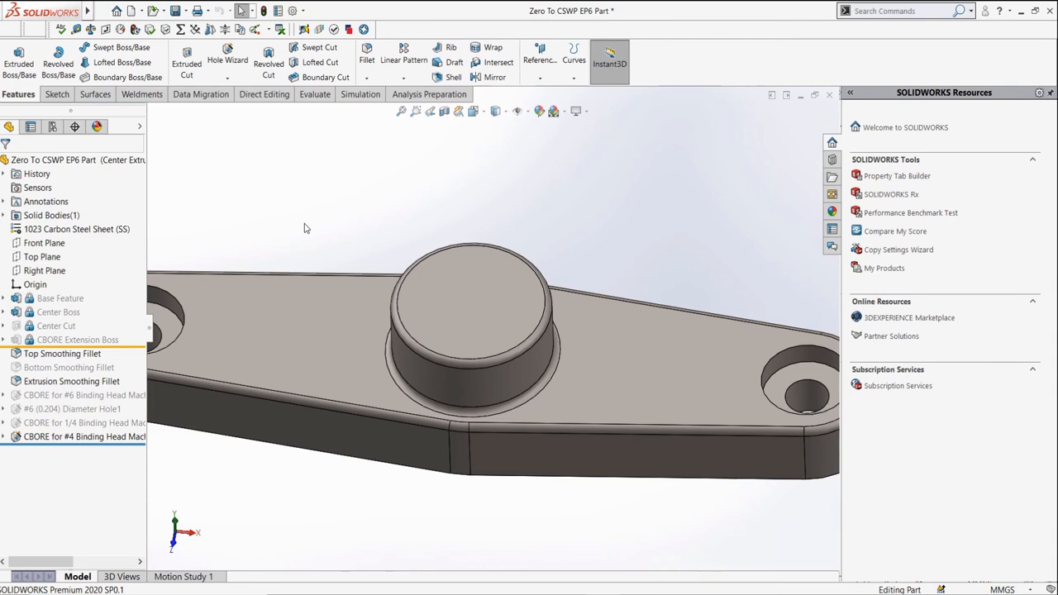
{"action": "mouse_move", "coordinate": [230, 257]}
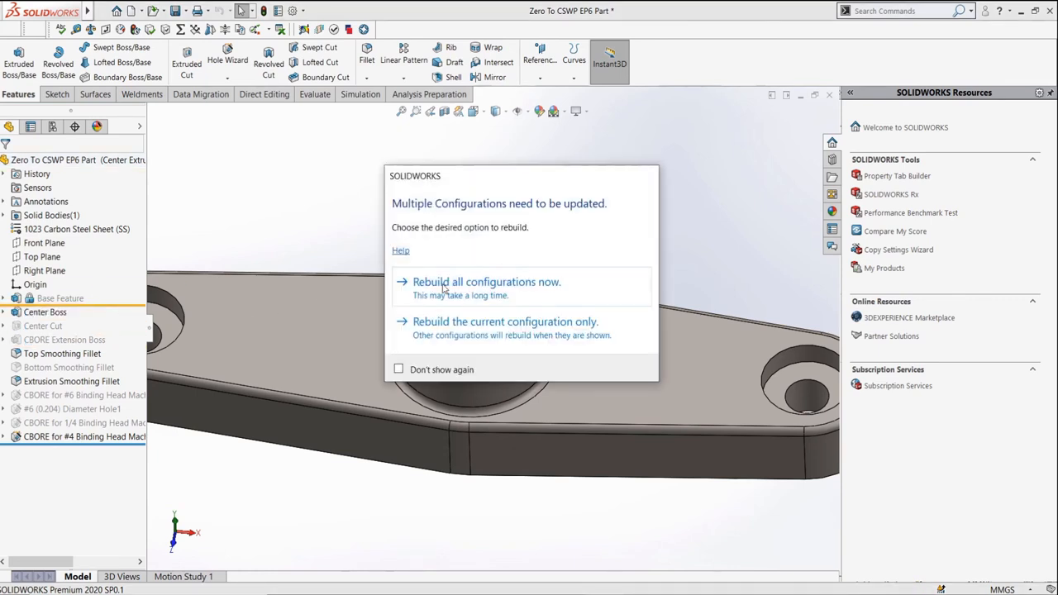
Move the freeze bar above Base Feature, rebuild all configurations, and start new sketch Sketch12
{"action": "left_click", "coordinate": [486, 281]}
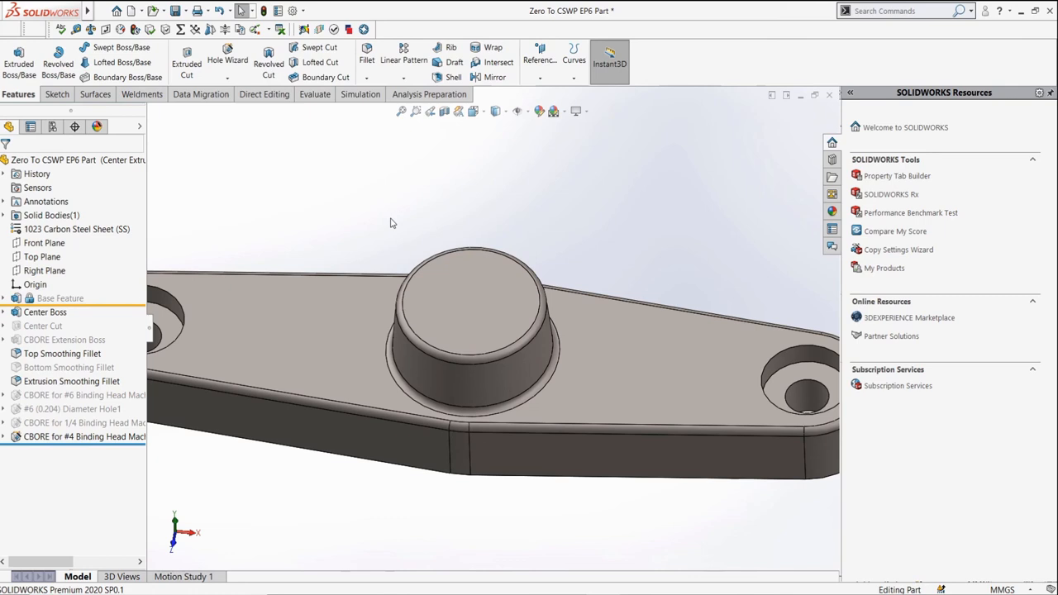
{"action": "left_click", "coordinate": [74, 228]}
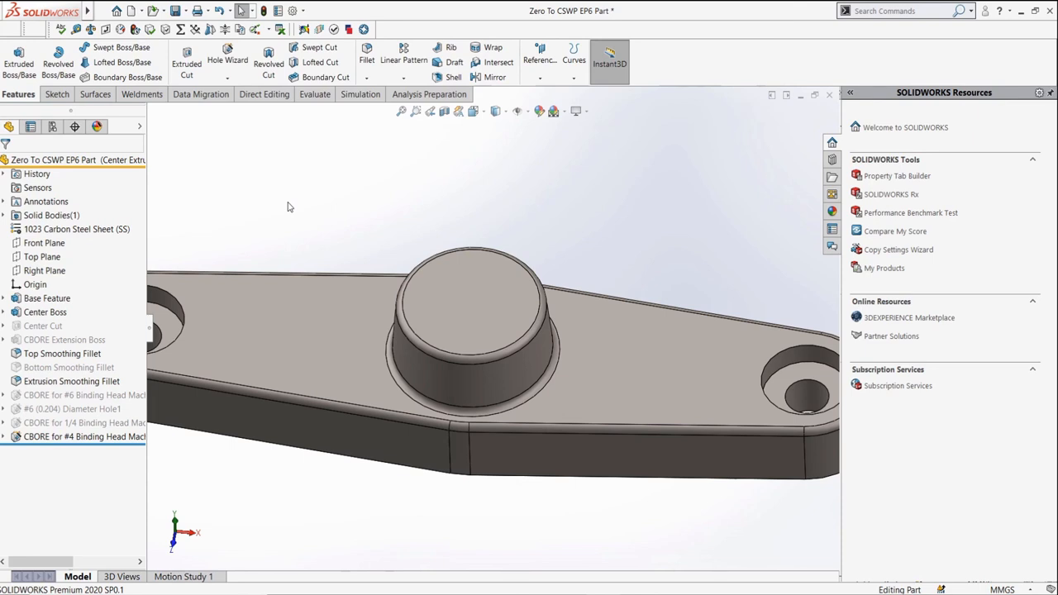
{"action": "left_click", "coordinate": [56, 92]}
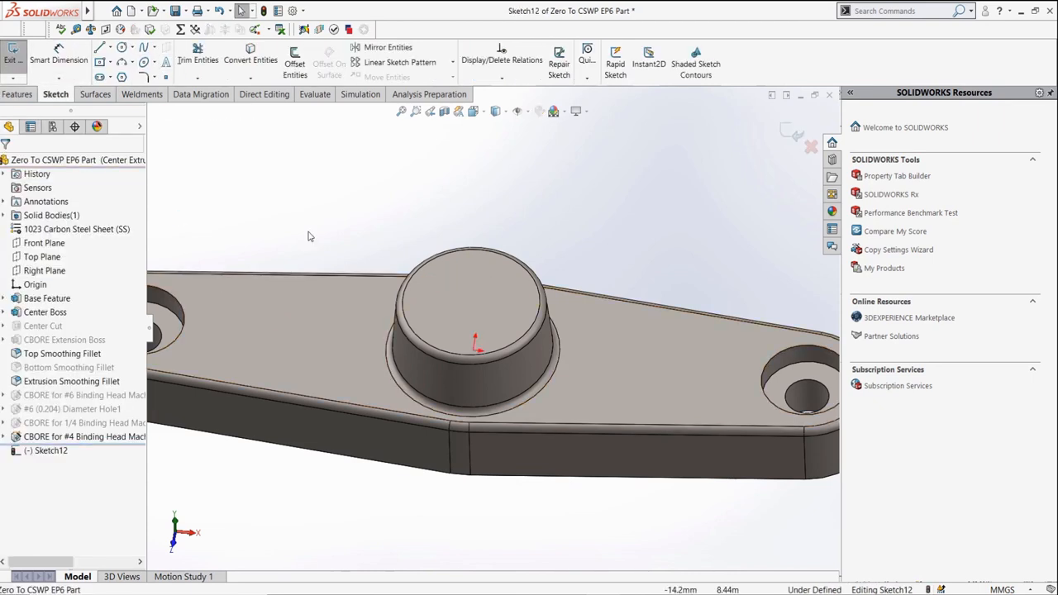
{"action": "mouse_move", "coordinate": [559, 63]}
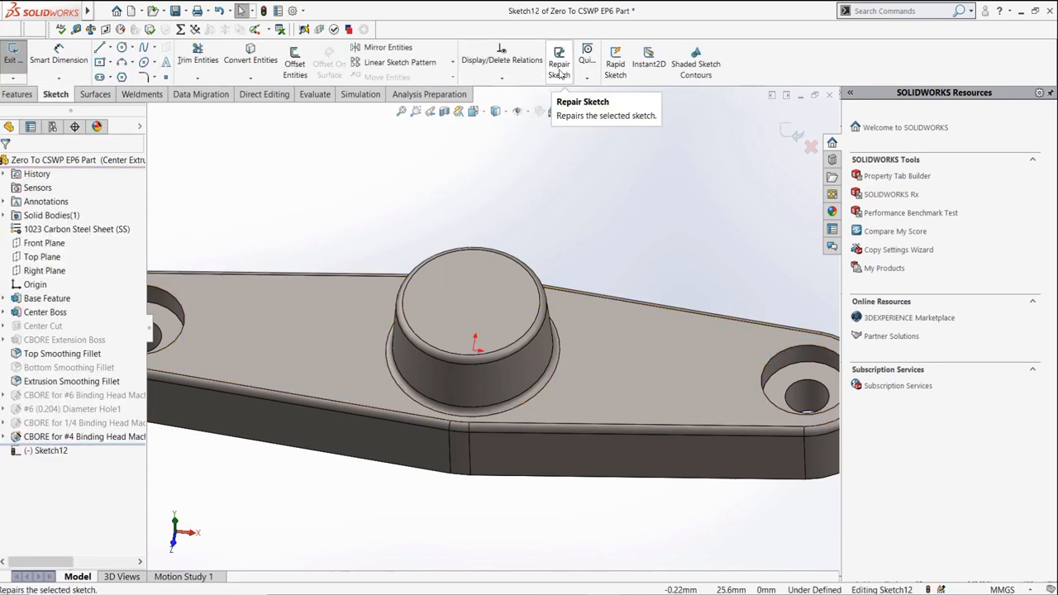